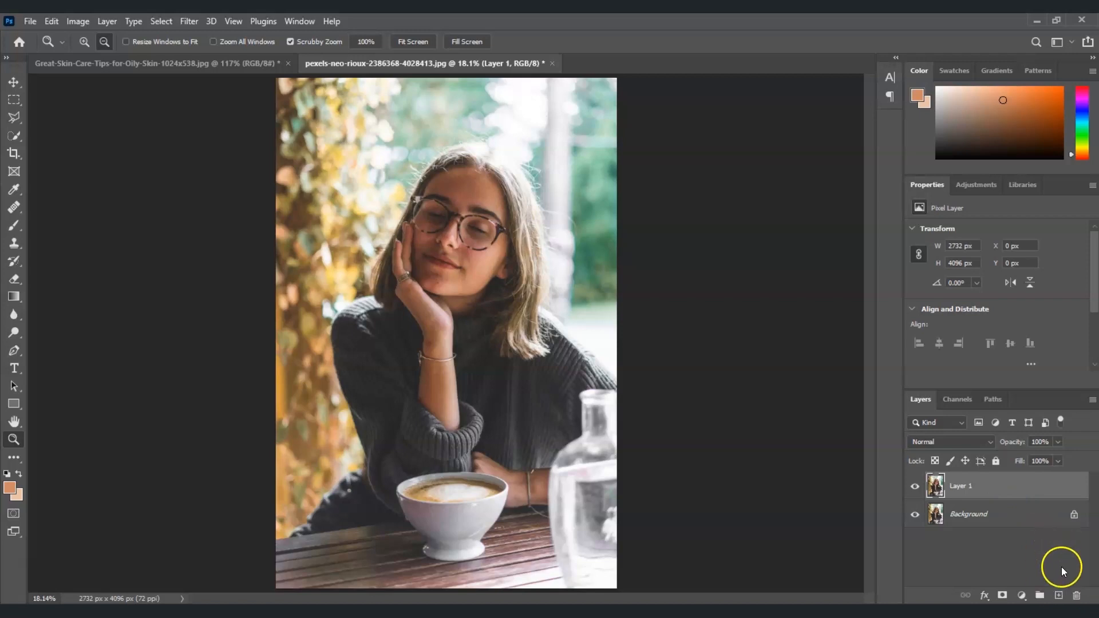
- Add a new empty layer above Layer 1 and zoom in on the woman's face
click(1055, 596)
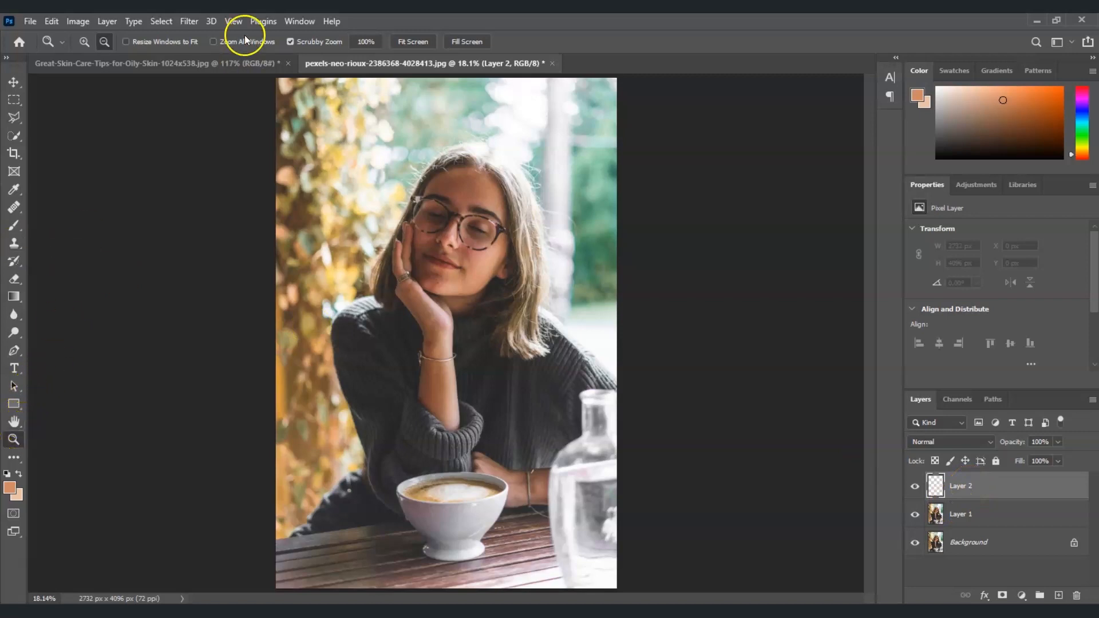
click(445, 311)
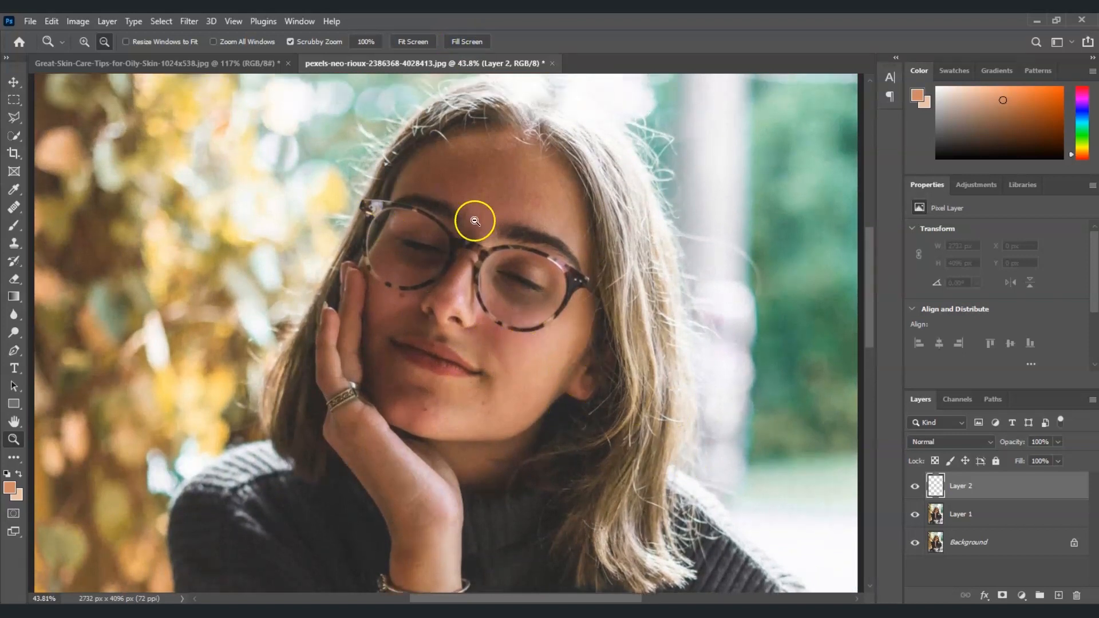
mouse_move(360, 273)
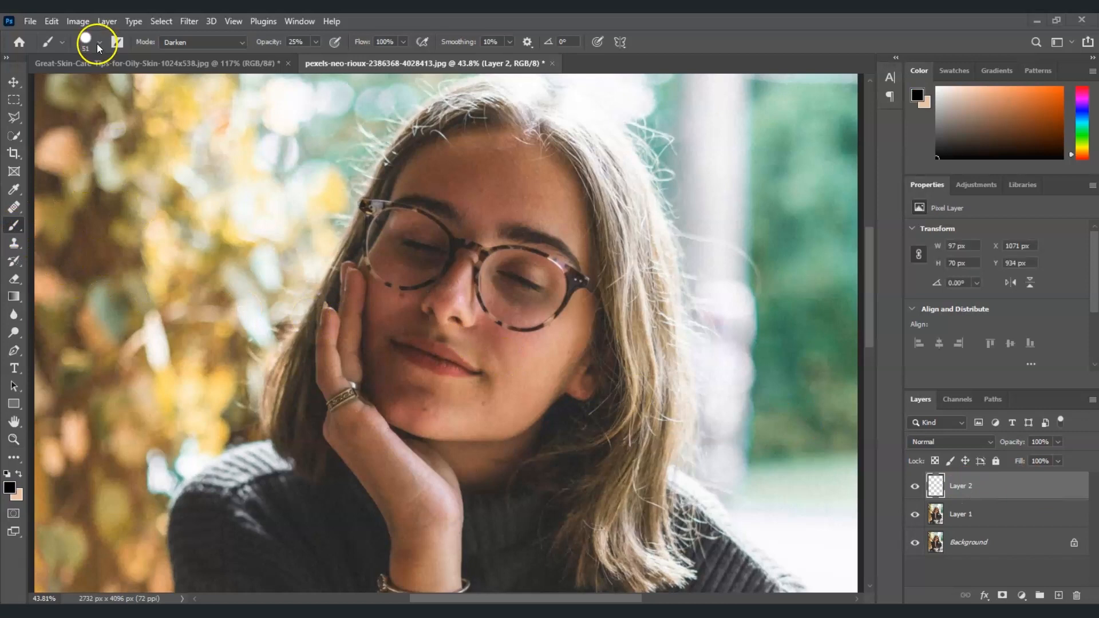
- Shrink the hard round brush tip to 51 px in the brush preset picker
click(96, 43)
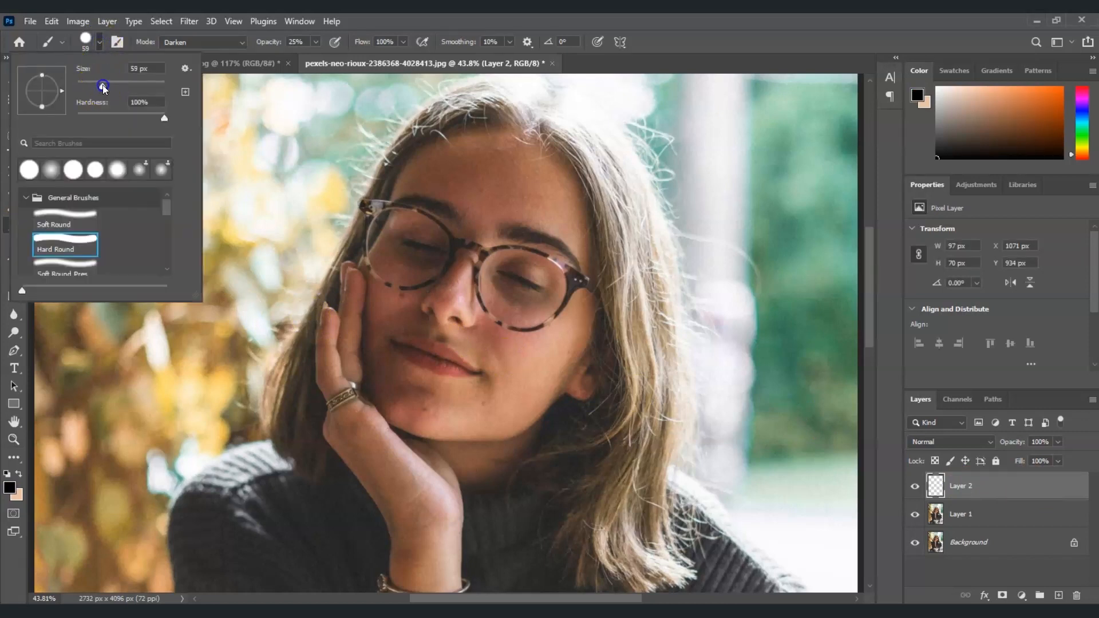
drag(103, 86, 97, 85)
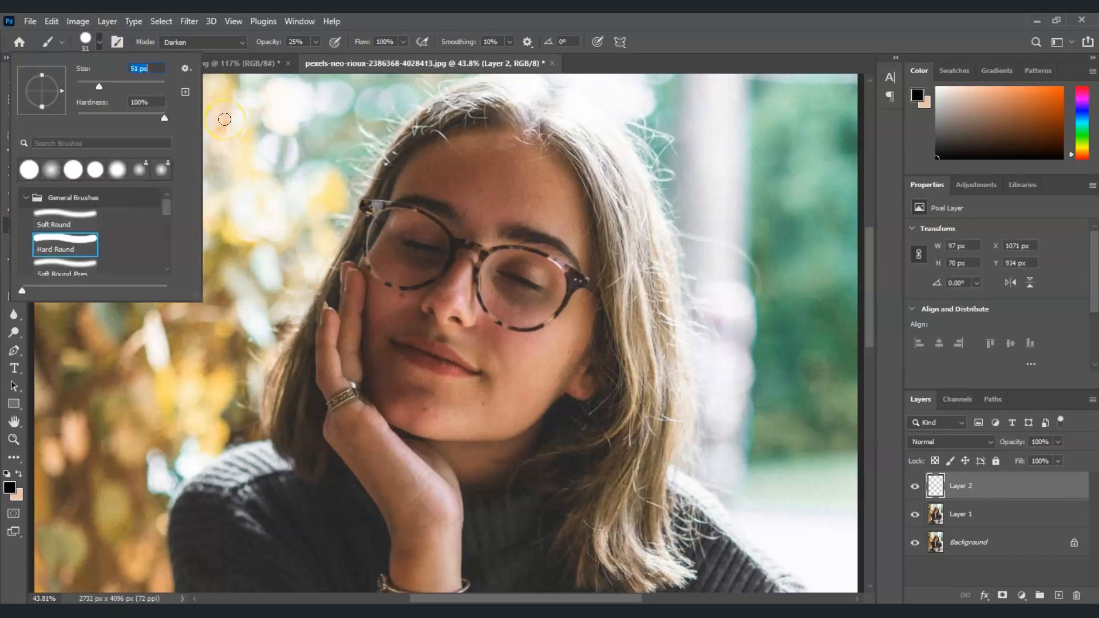
mouse_move(298, 142)
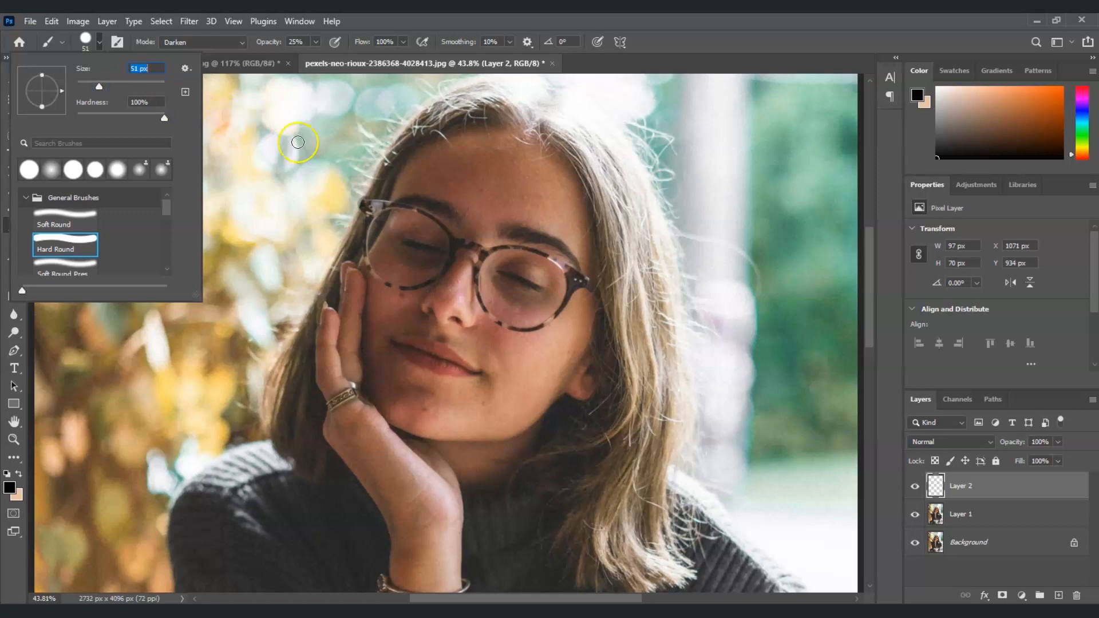
mouse_move(290, 56)
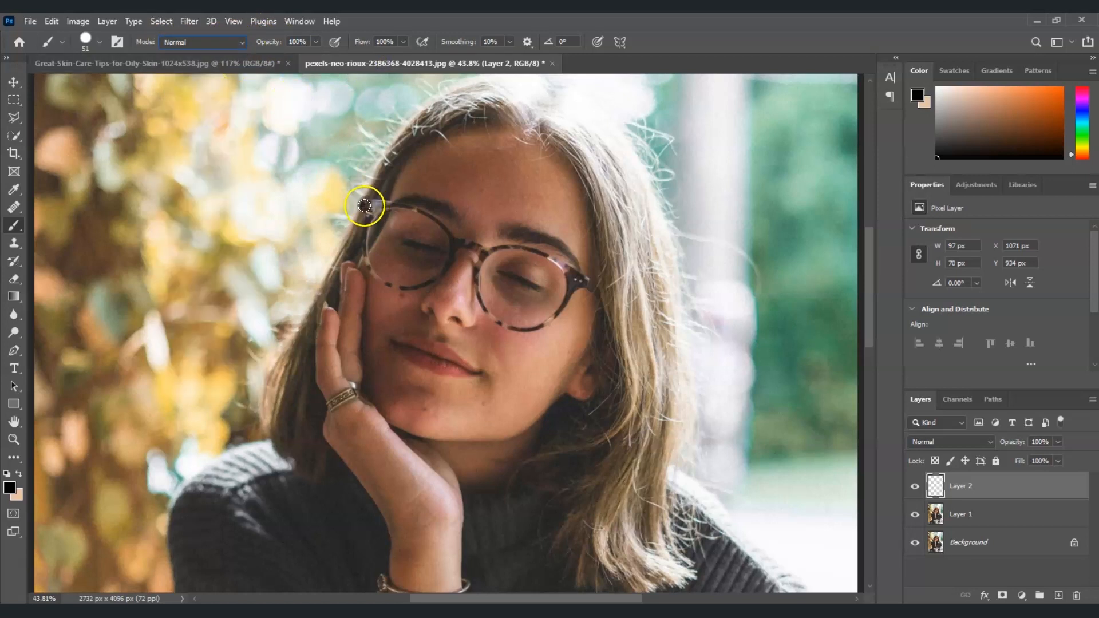
- Trace both eyeglass rims, the bridge and the right arm with black strokes
drag(371, 203, 366, 234)
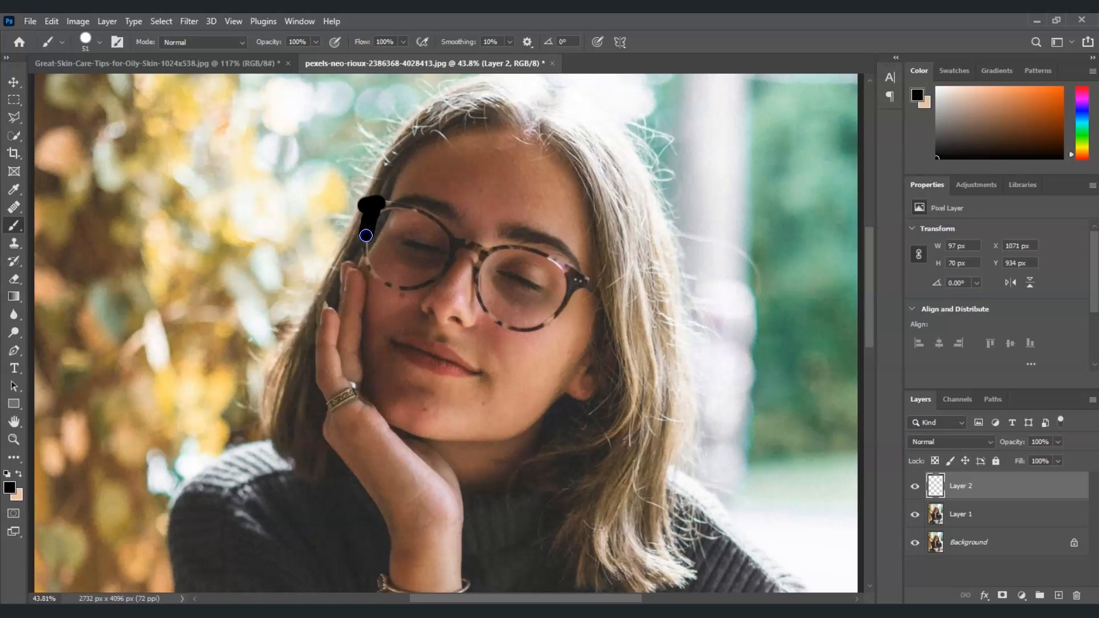
drag(366, 235, 417, 283)
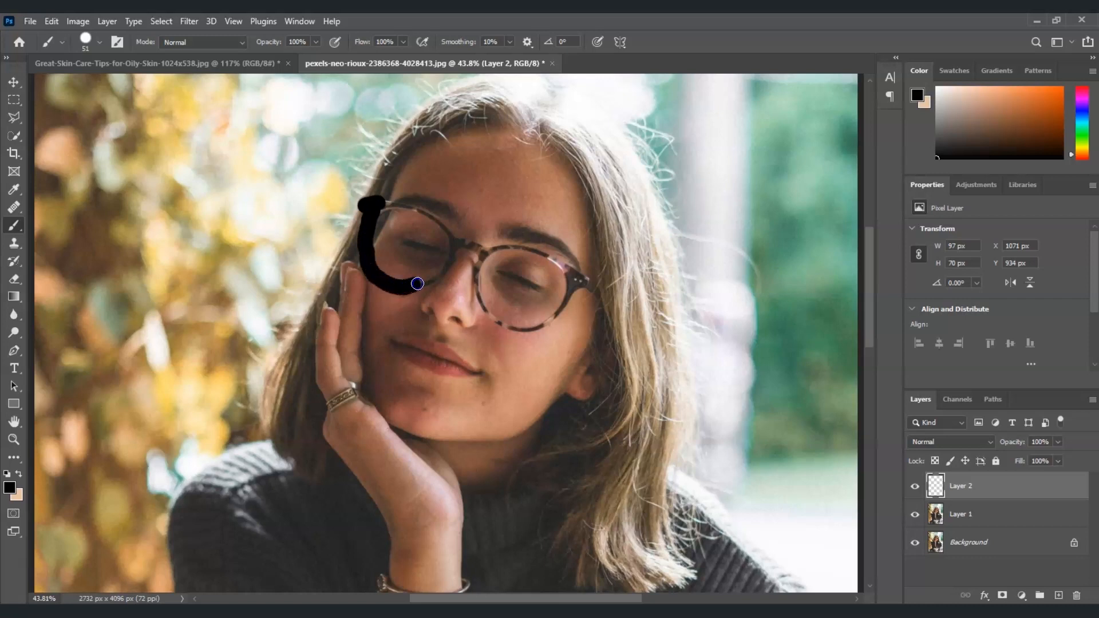
drag(417, 283, 379, 209)
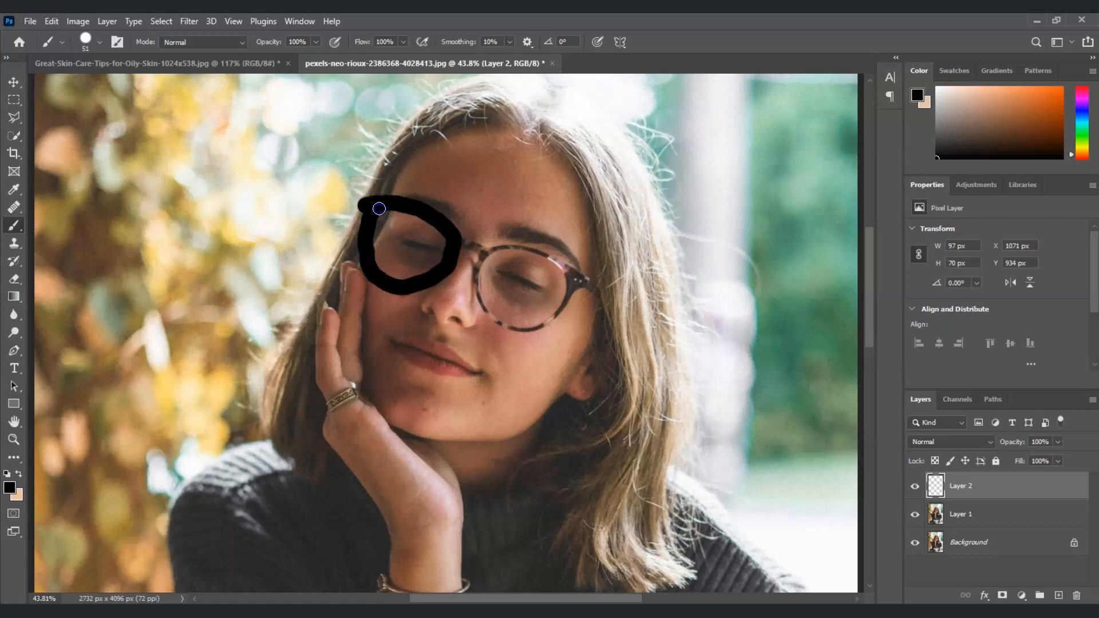
drag(379, 208, 484, 294)
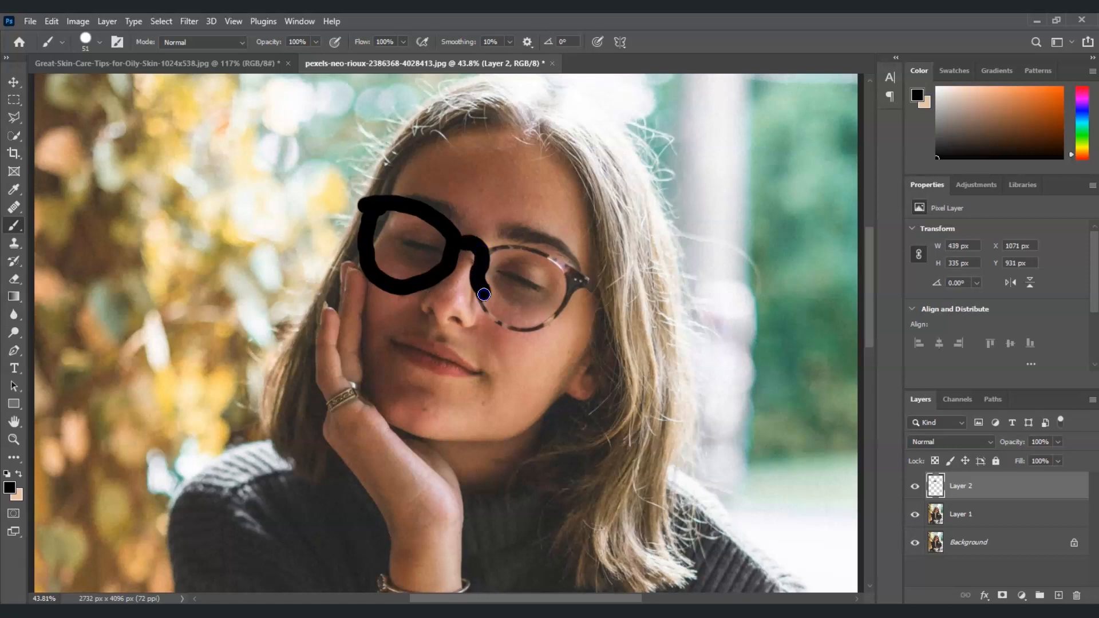
drag(484, 294, 536, 250)
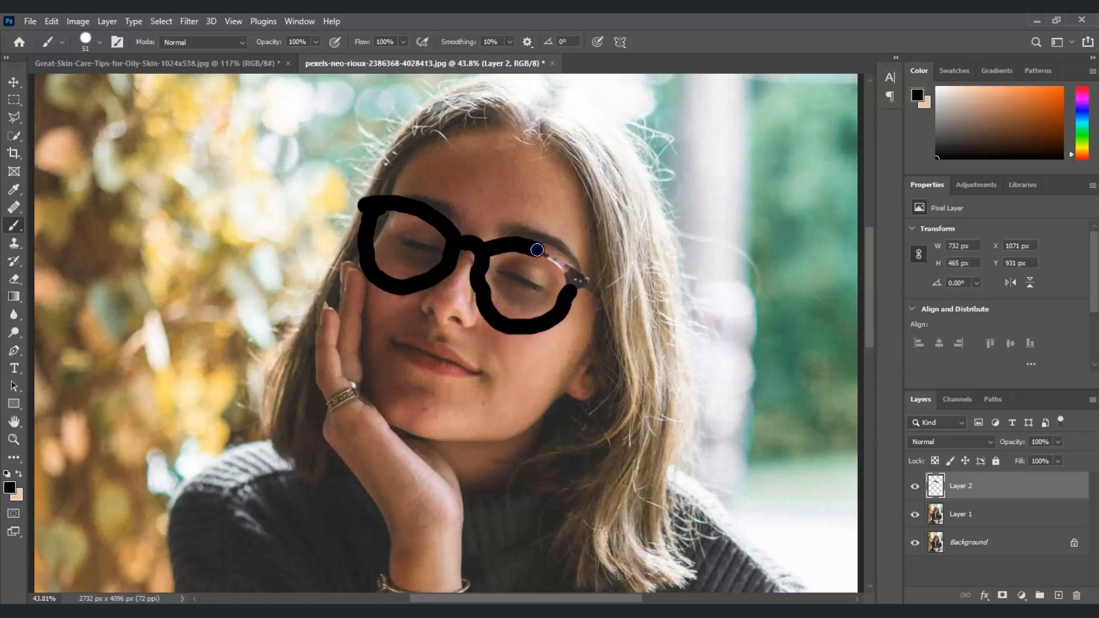
drag(536, 250, 576, 284)
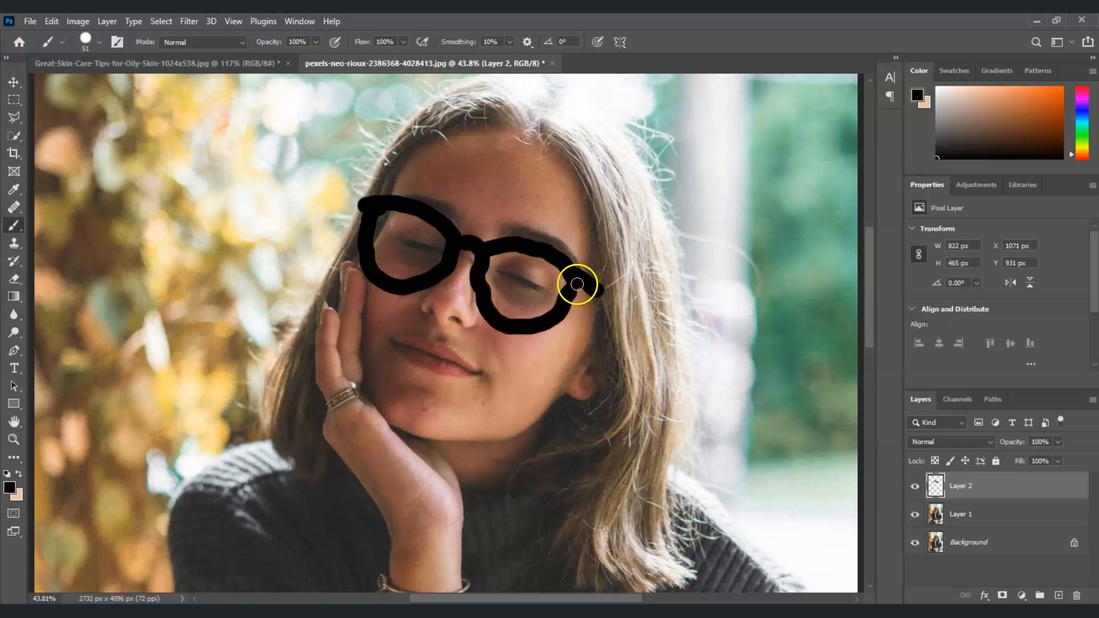
drag(577, 285, 591, 254)
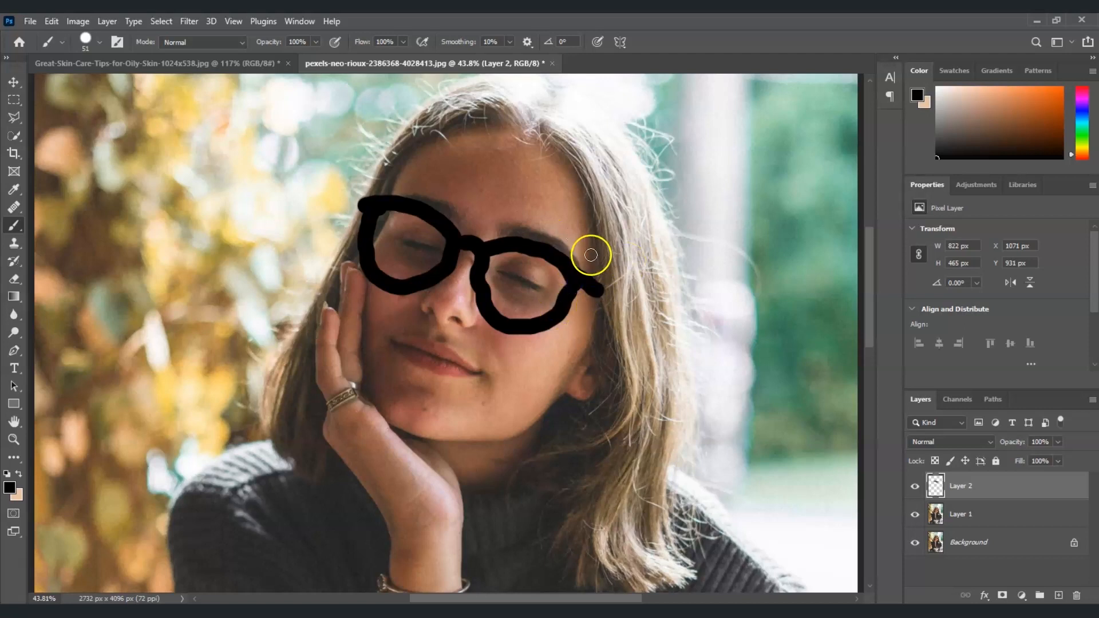
mouse_move(664, 295)
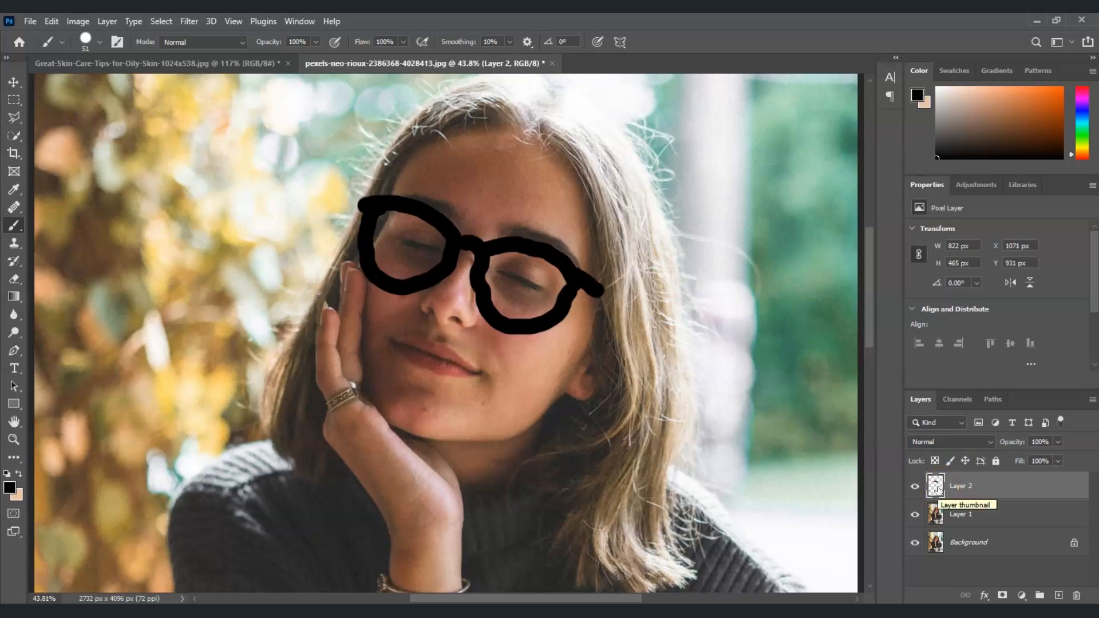
- Load Layer 2's painted frame pixels as a selection, then hide Layer 2
right_click(934, 485)
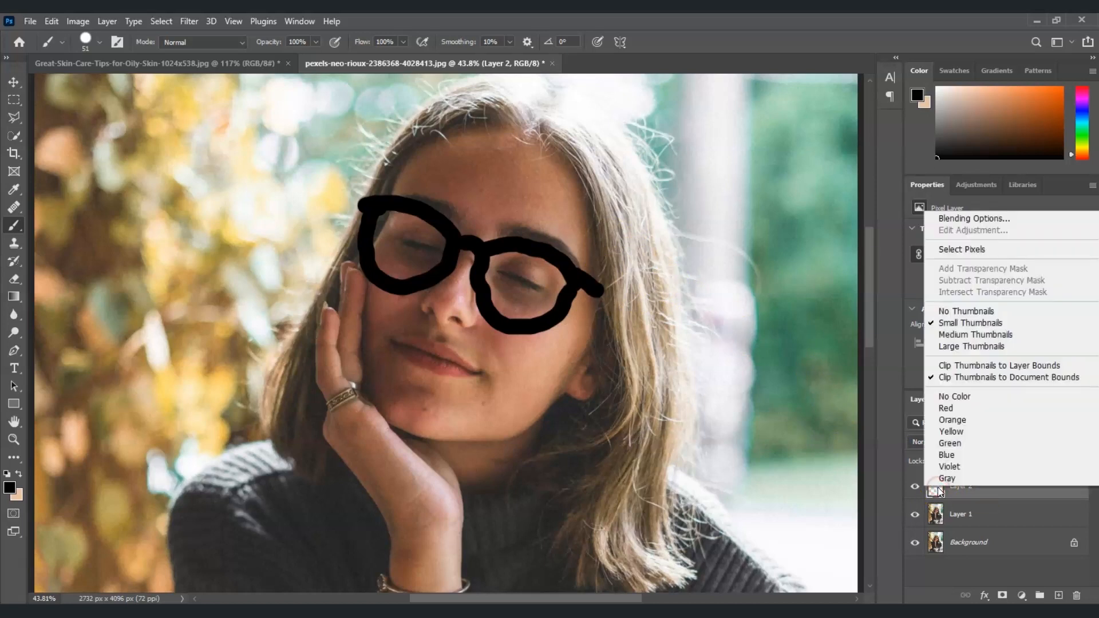
mouse_move(967, 266)
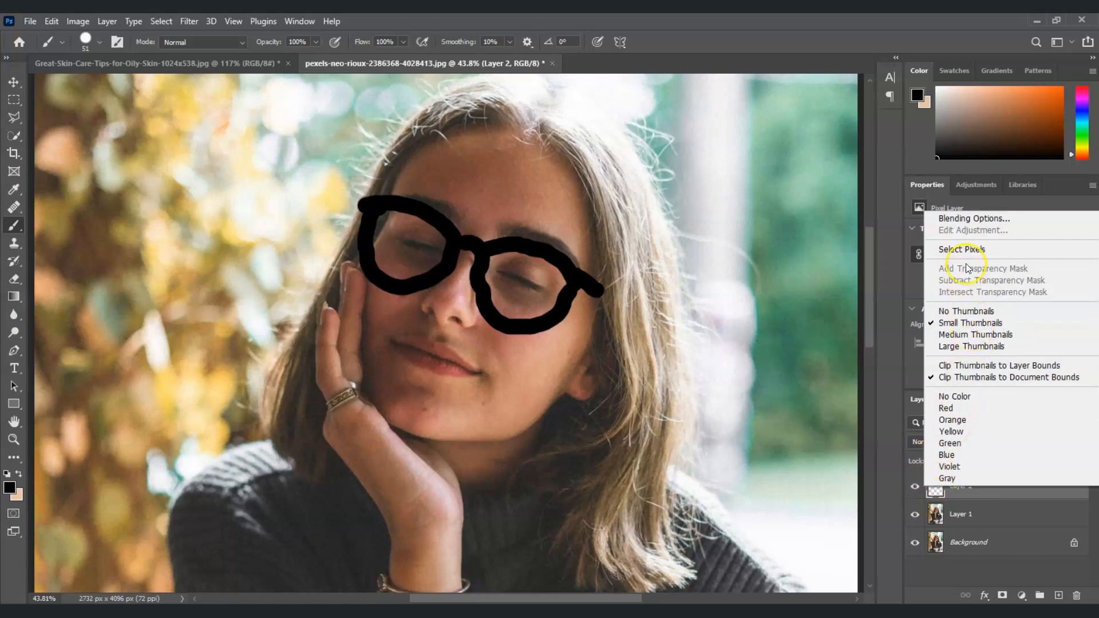
click(962, 249)
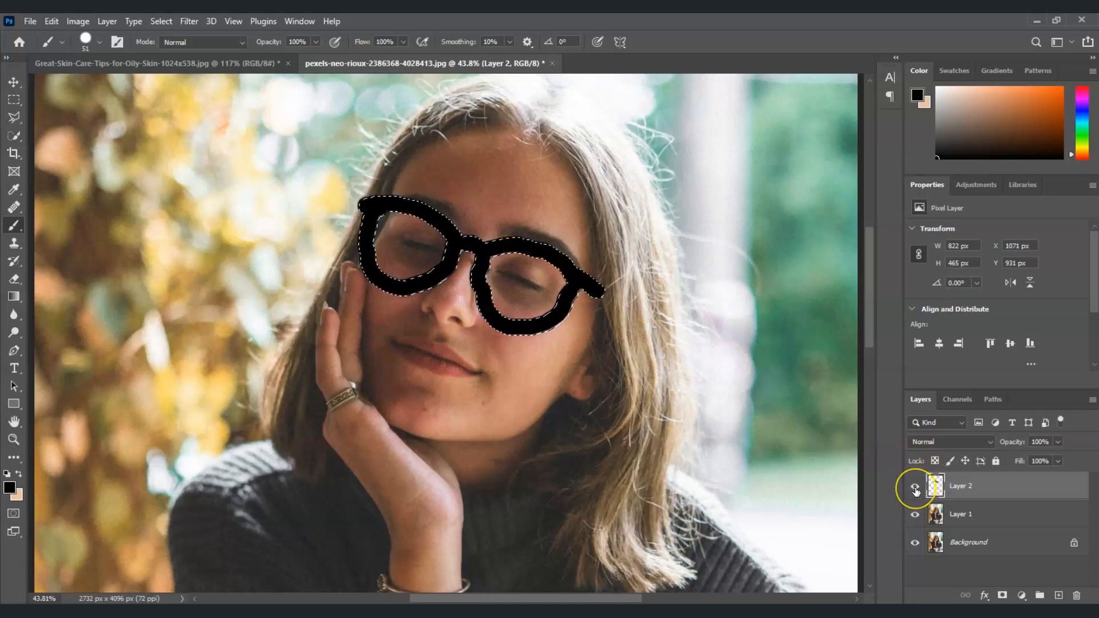
click(915, 487)
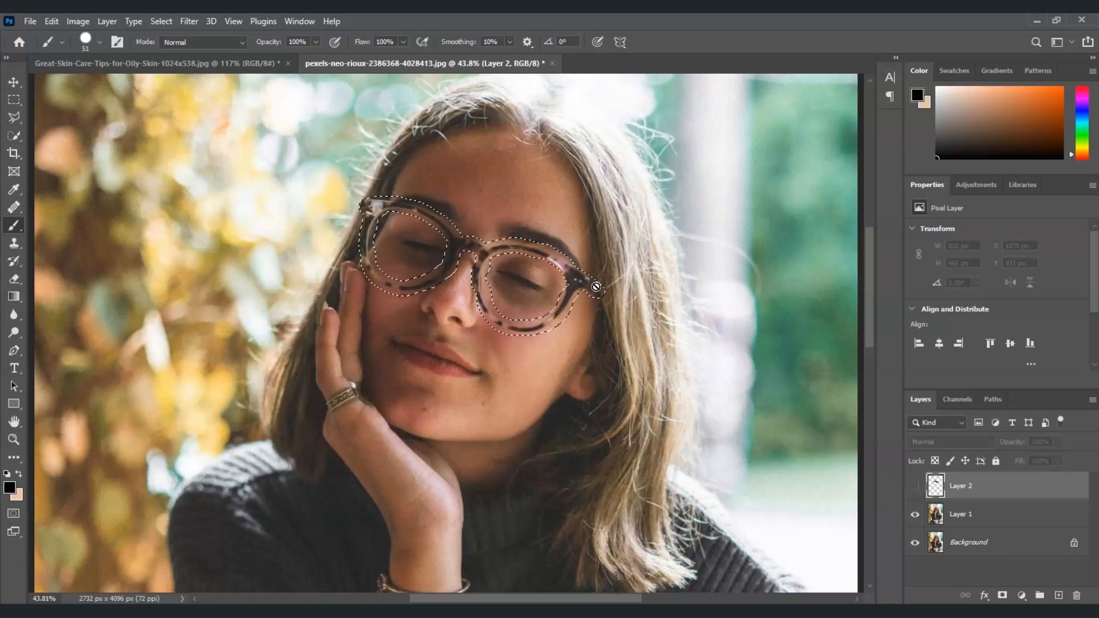
mouse_move(643, 318)
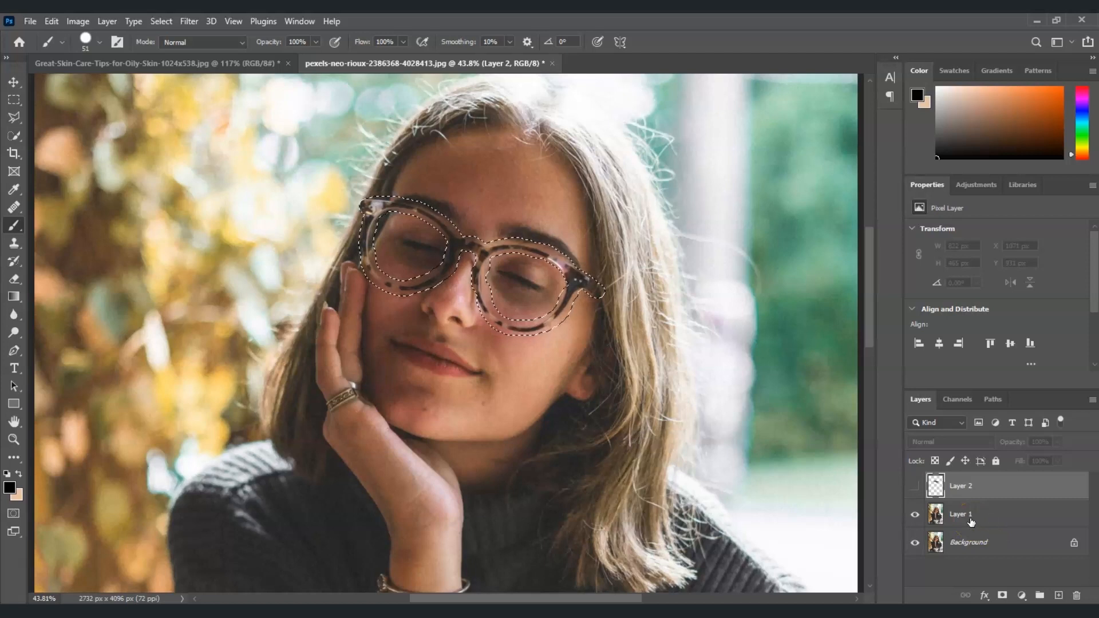
- Fill the glasses selection on Layer 1 using Edit > Fill with Content-Aware contents
click(961, 514)
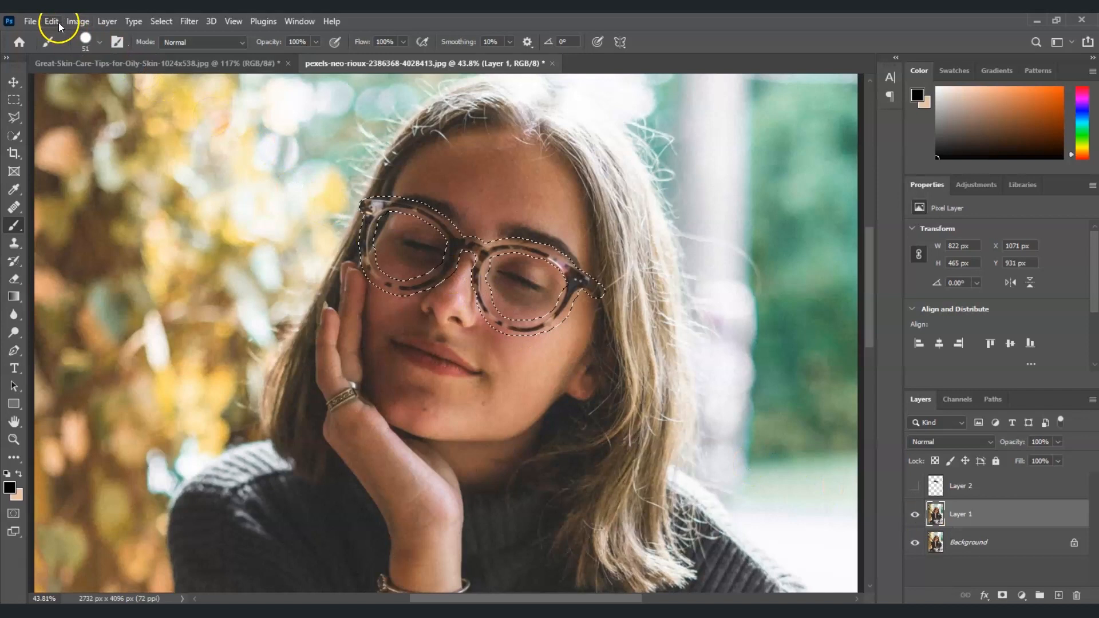
click(50, 21)
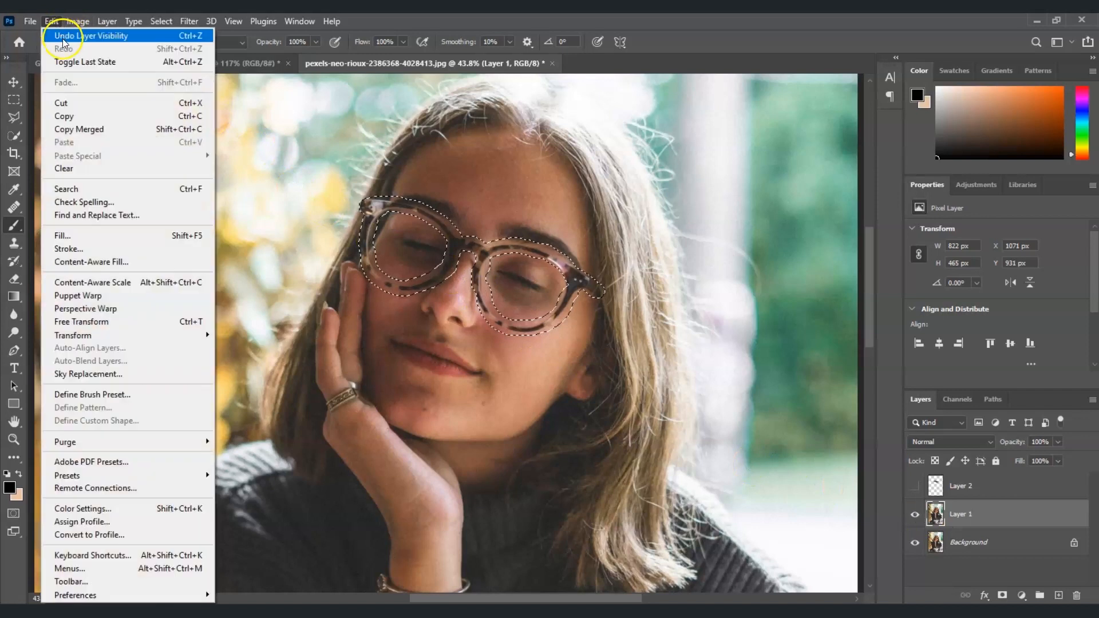
mouse_move(112, 237)
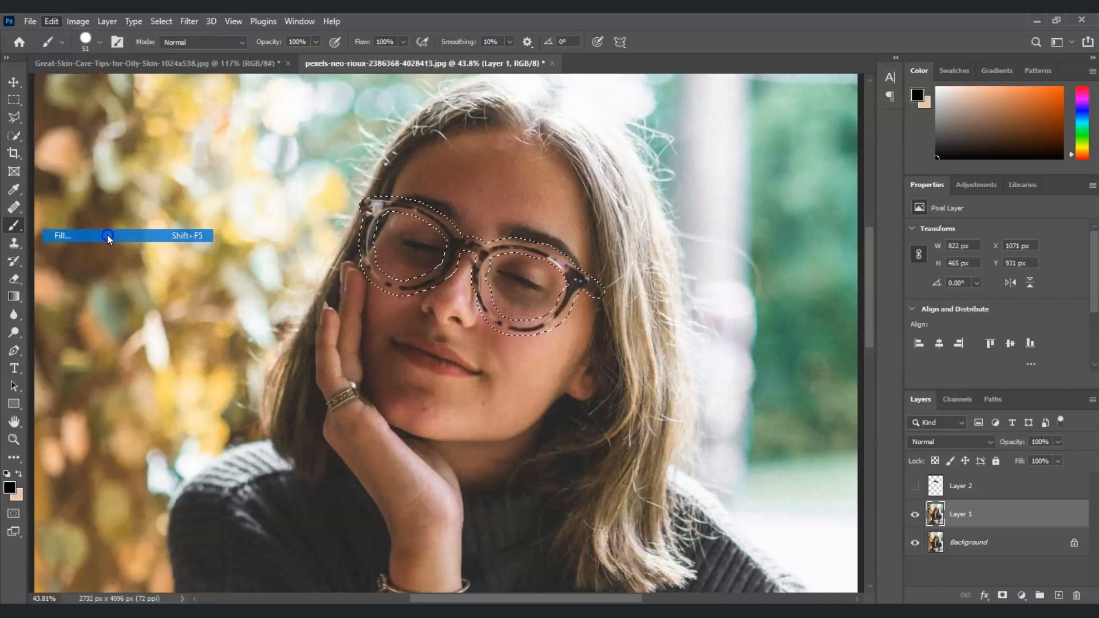
click(62, 236)
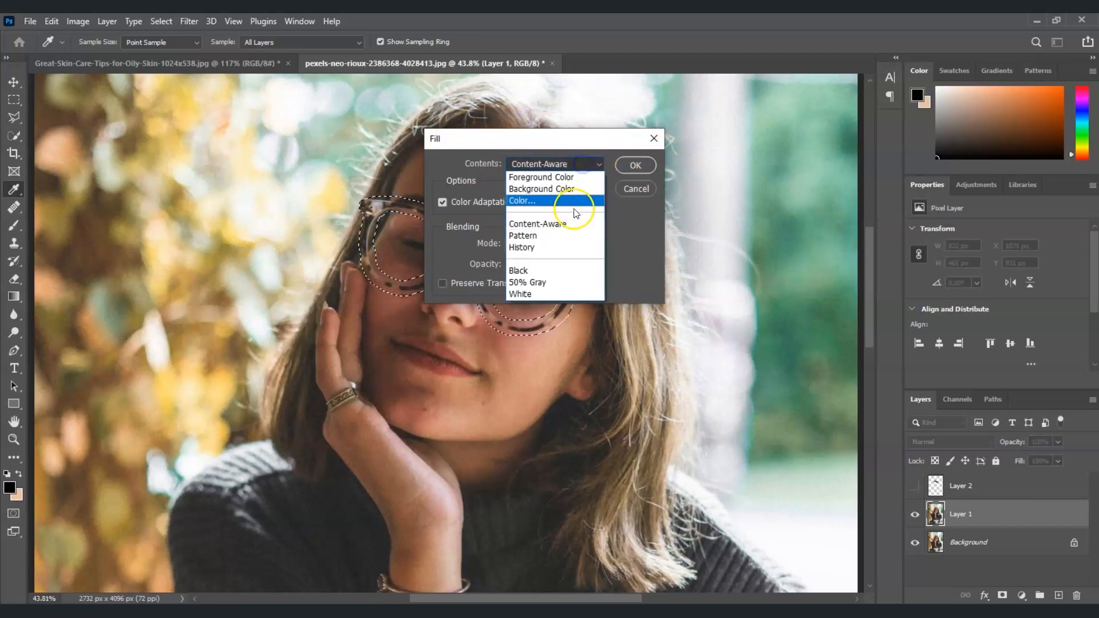
click(554, 165)
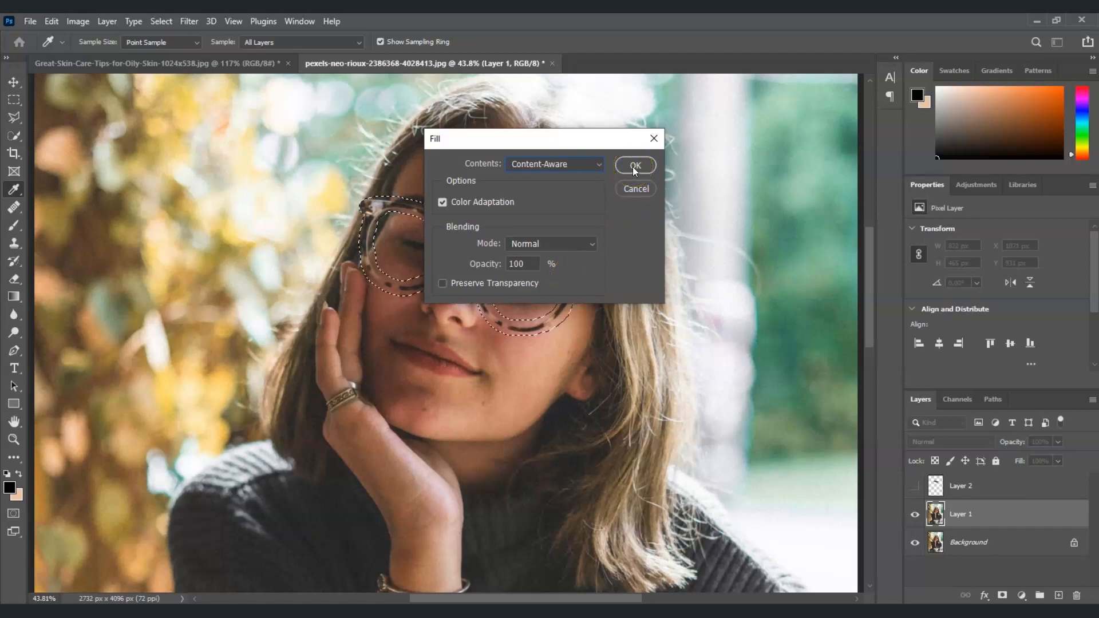
click(635, 164)
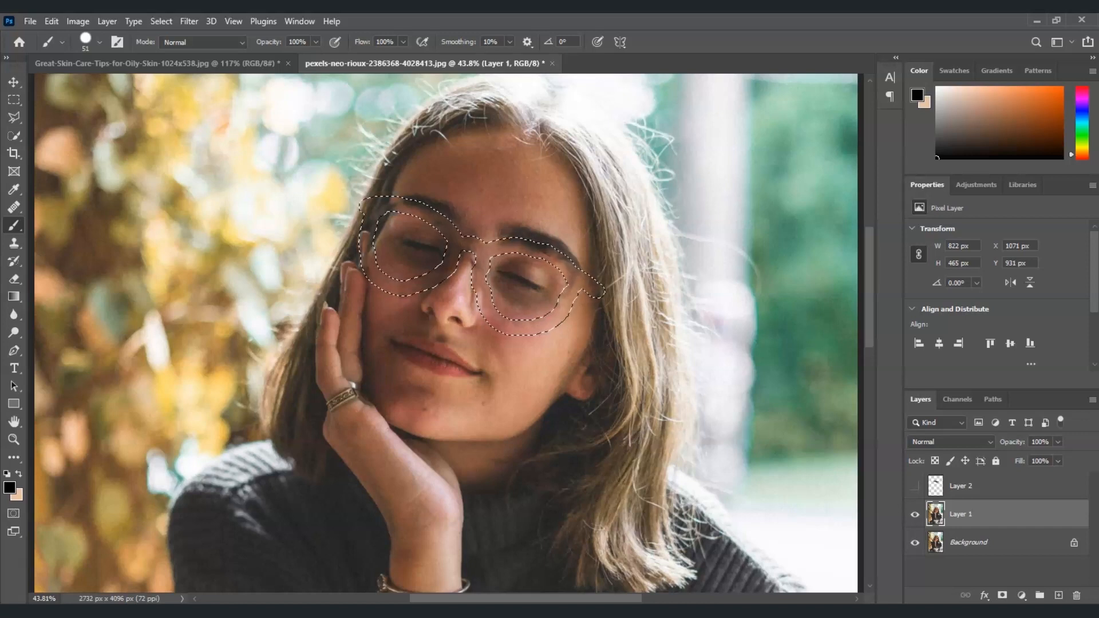
- Clear the glasses selection, leaving only faint frame shadows around the eyes
click(1040, 115)
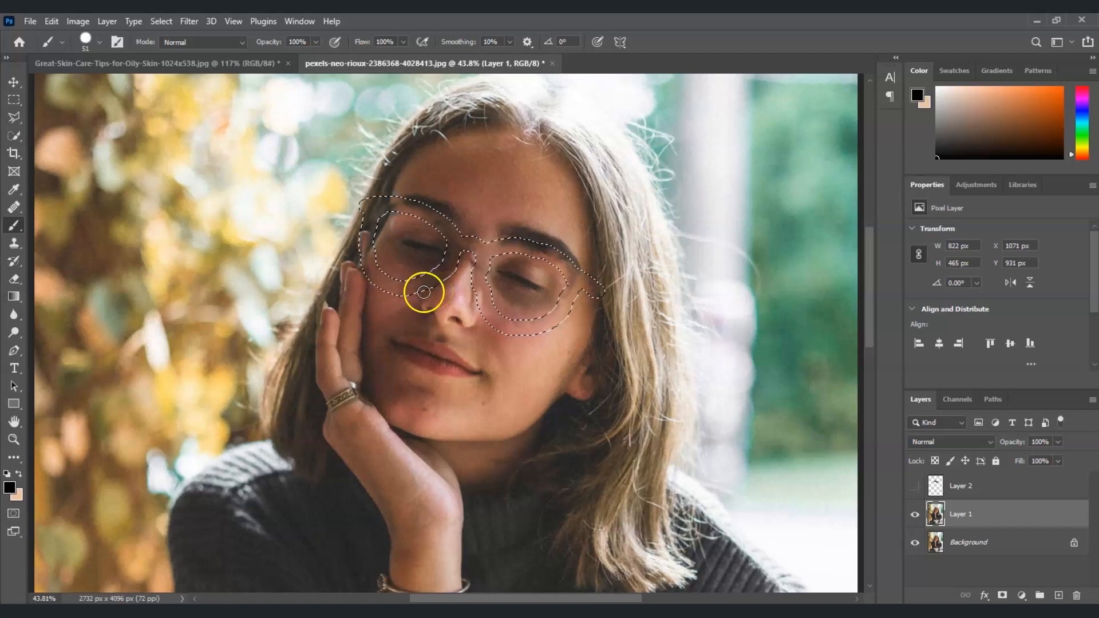
drag(424, 292, 561, 287)
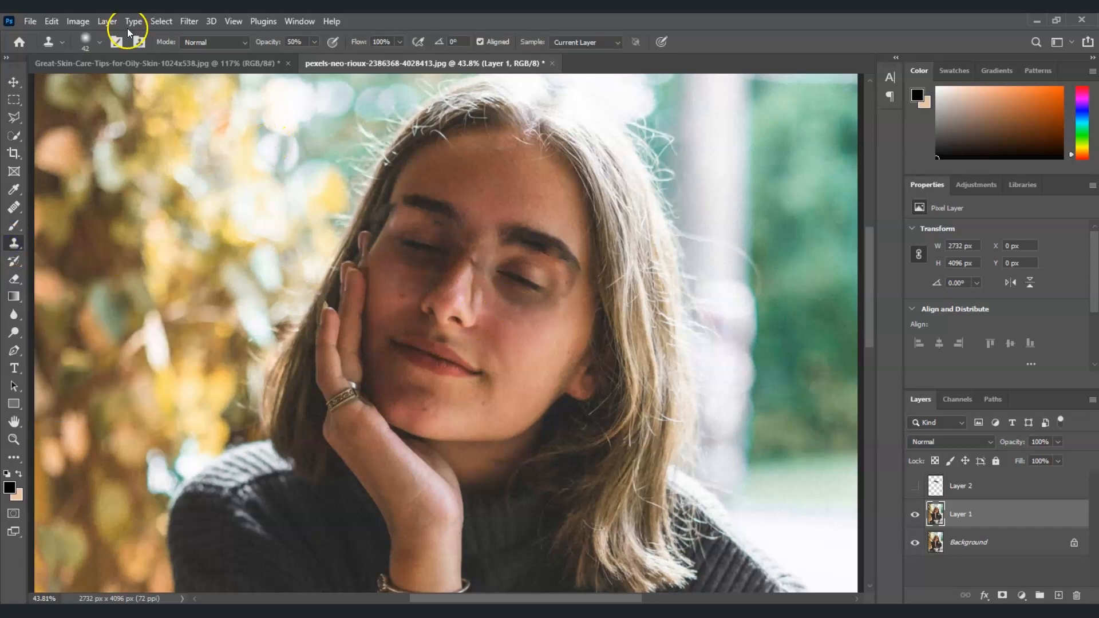
- Set the Clone Stamp to 40% opacity with a soft round 80 px, 0% hardness tip
click(97, 42)
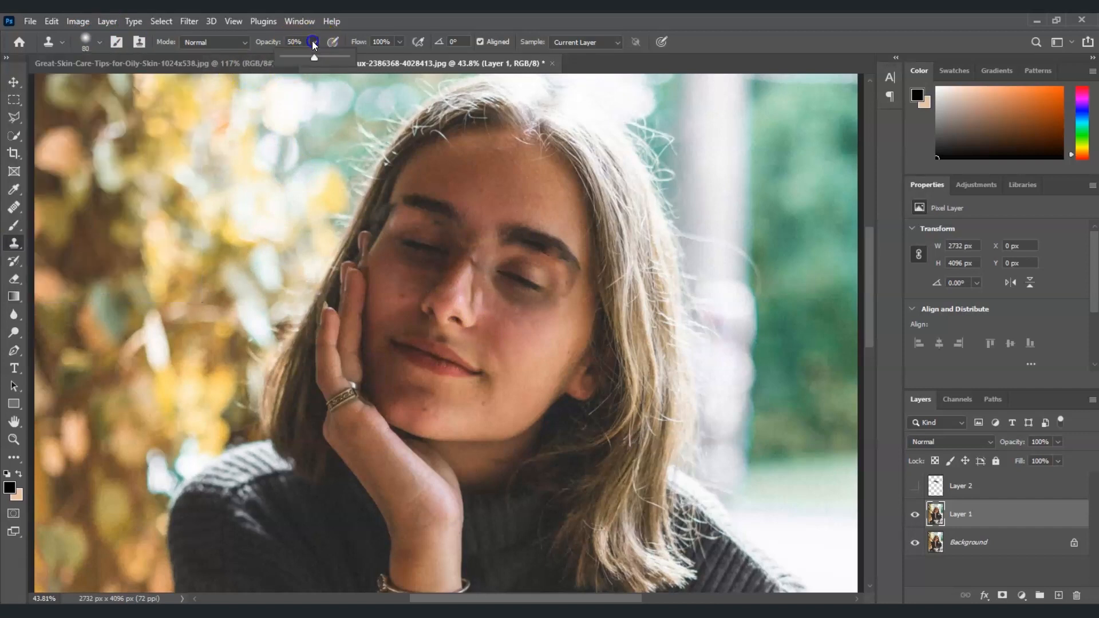
drag(314, 58, 308, 58)
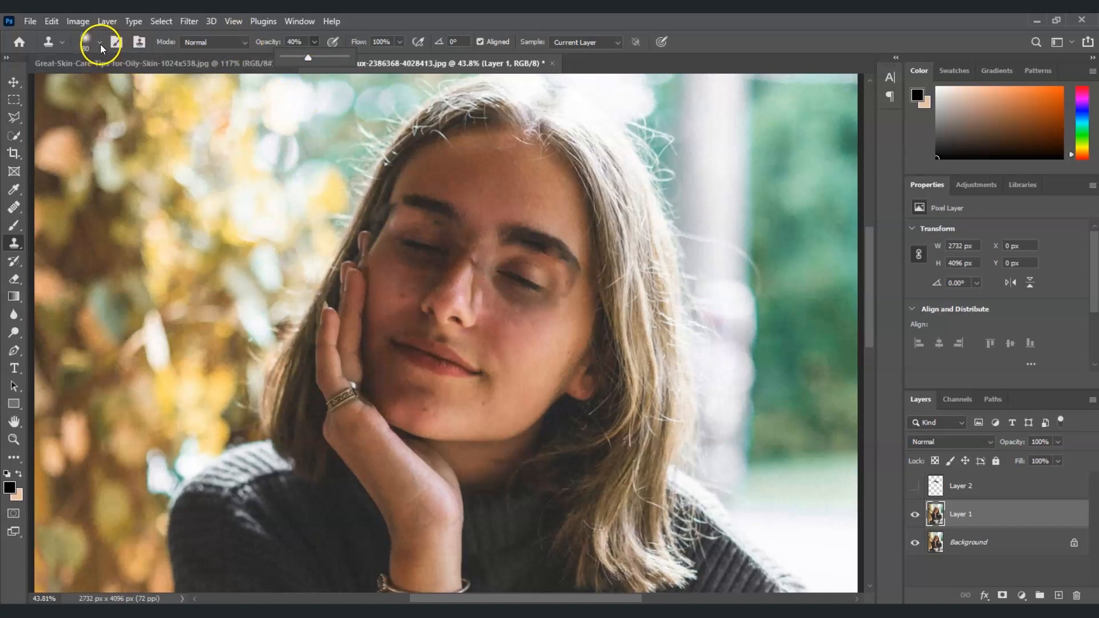
click(98, 42)
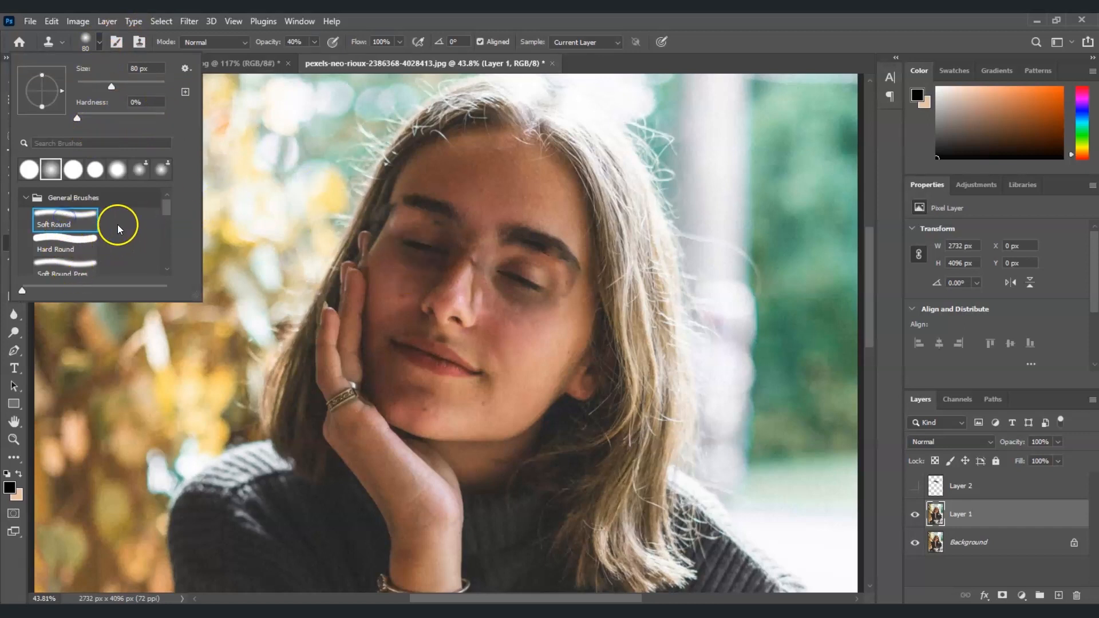
mouse_move(511, 342)
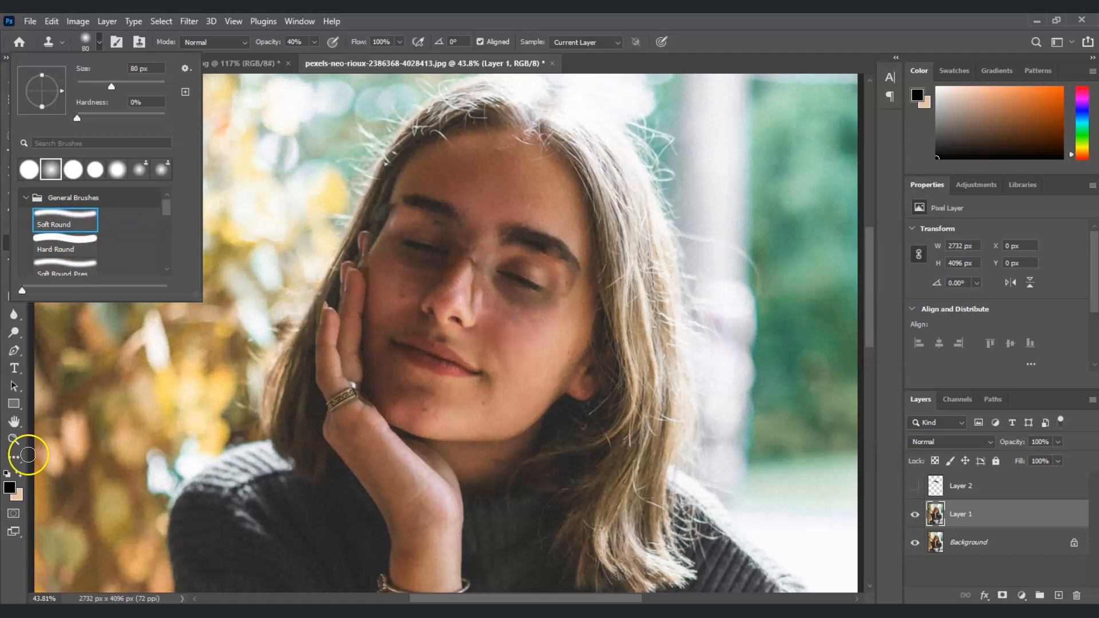
- Switch to the Zoom tool to magnify the eye area
click(12, 455)
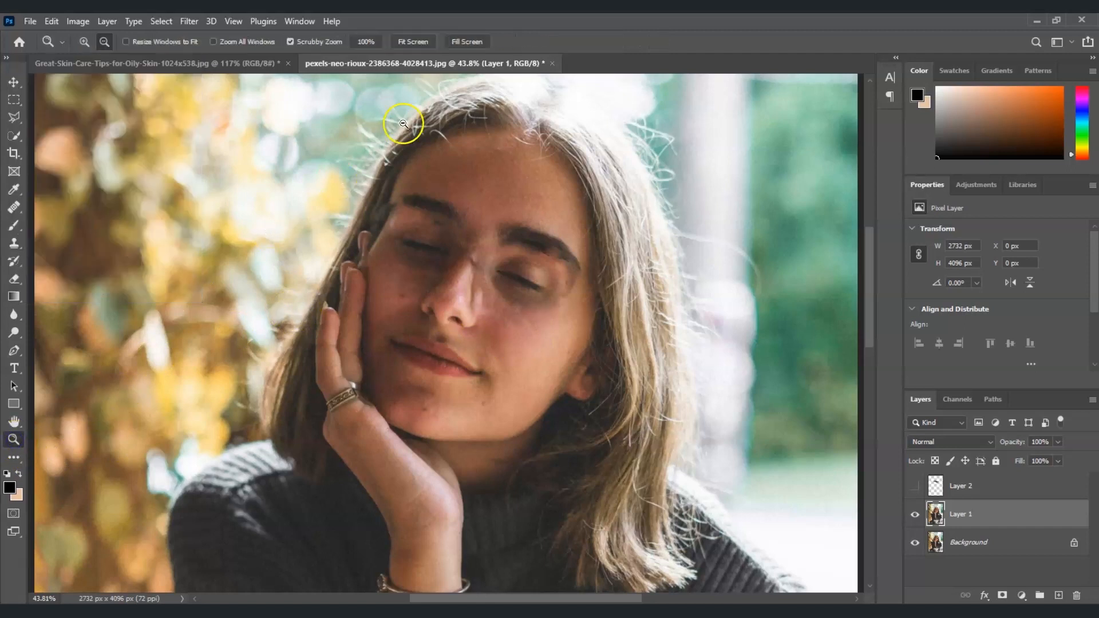
mouse_move(84, 42)
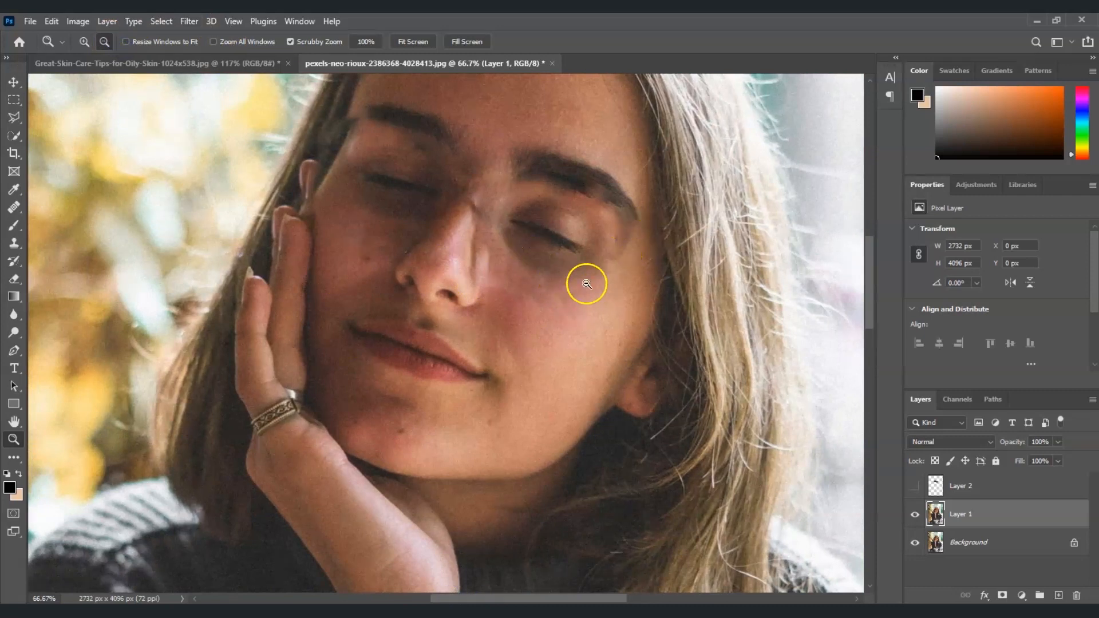
mouse_move(580, 274)
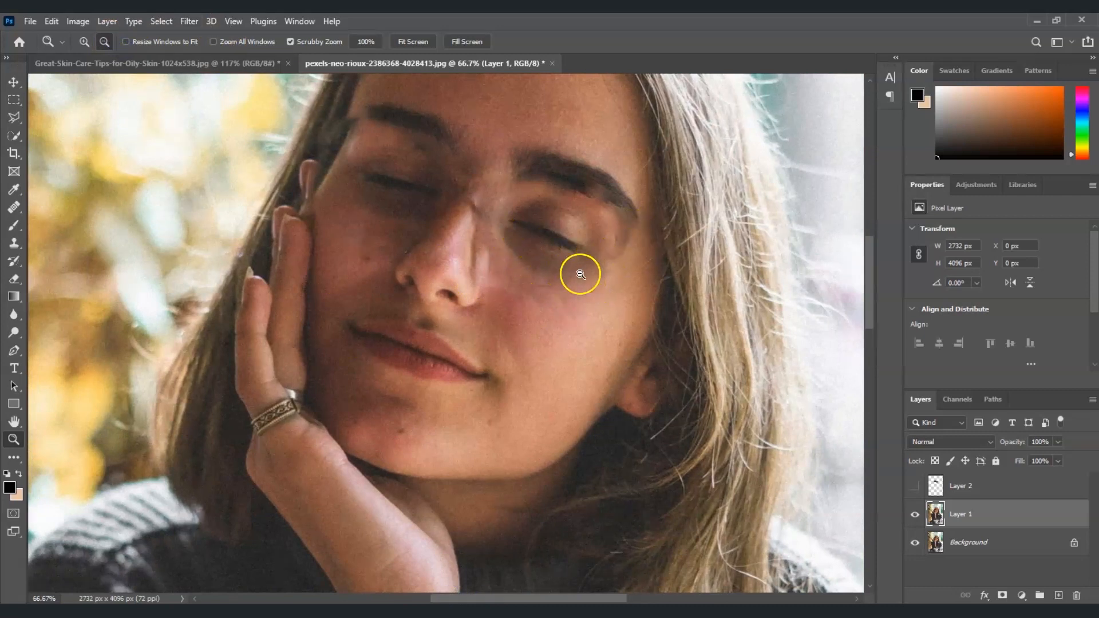
mouse_move(103, 271)
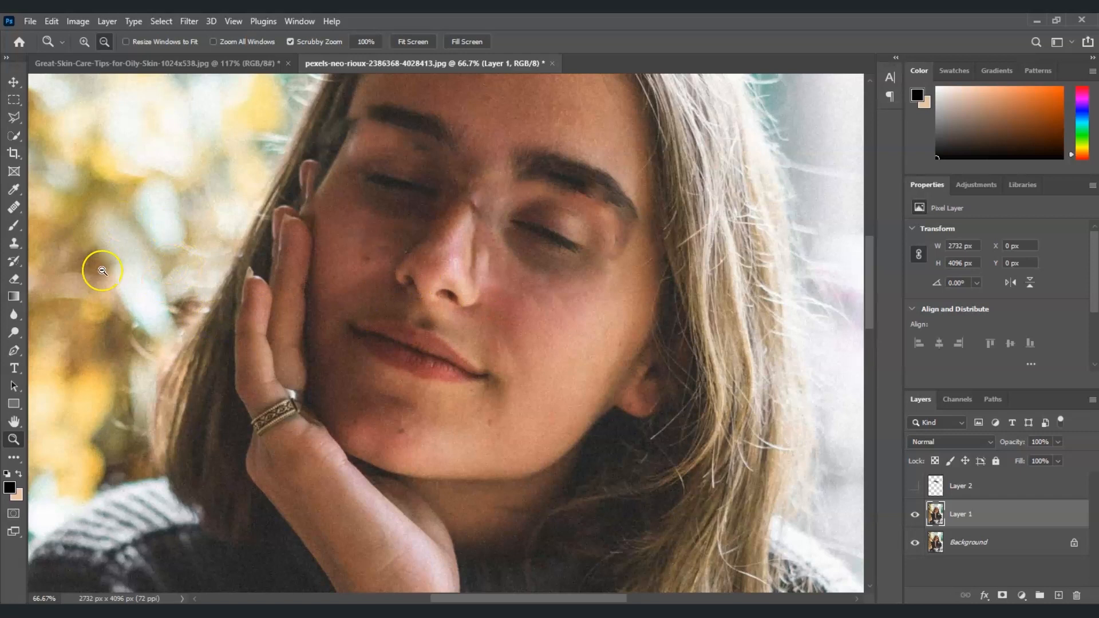
mouse_move(359, 123)
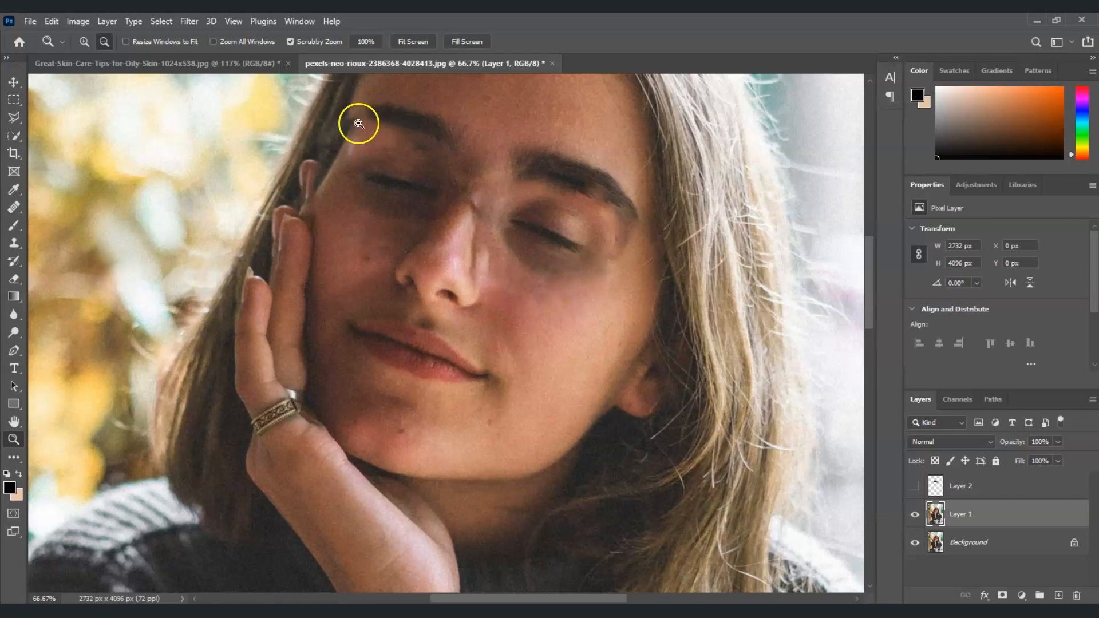
mouse_move(362, 128)
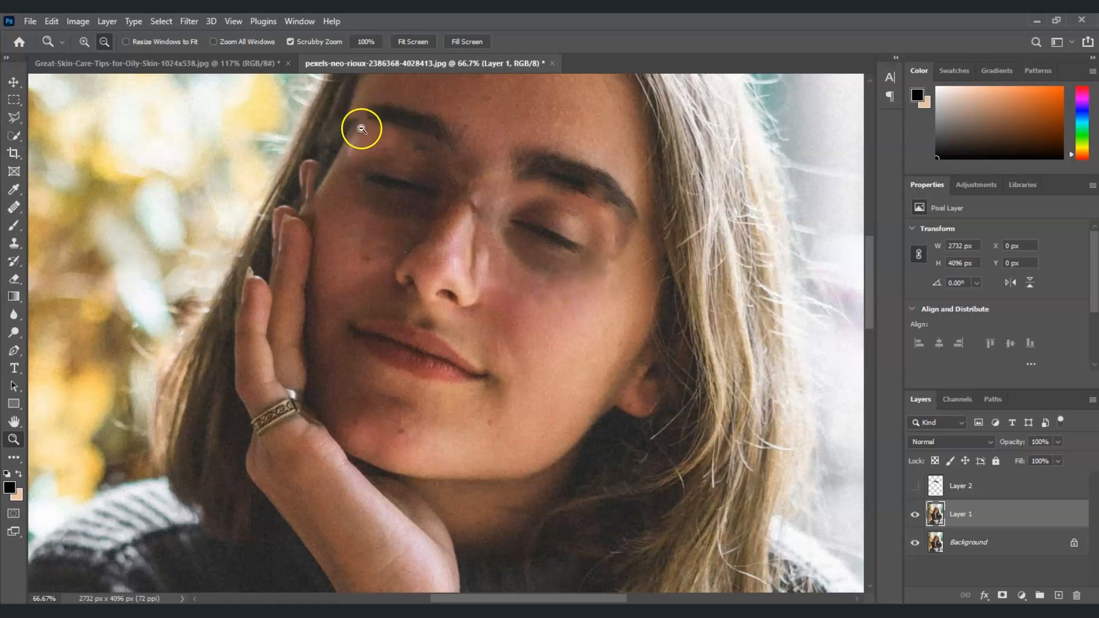
mouse_move(364, 113)
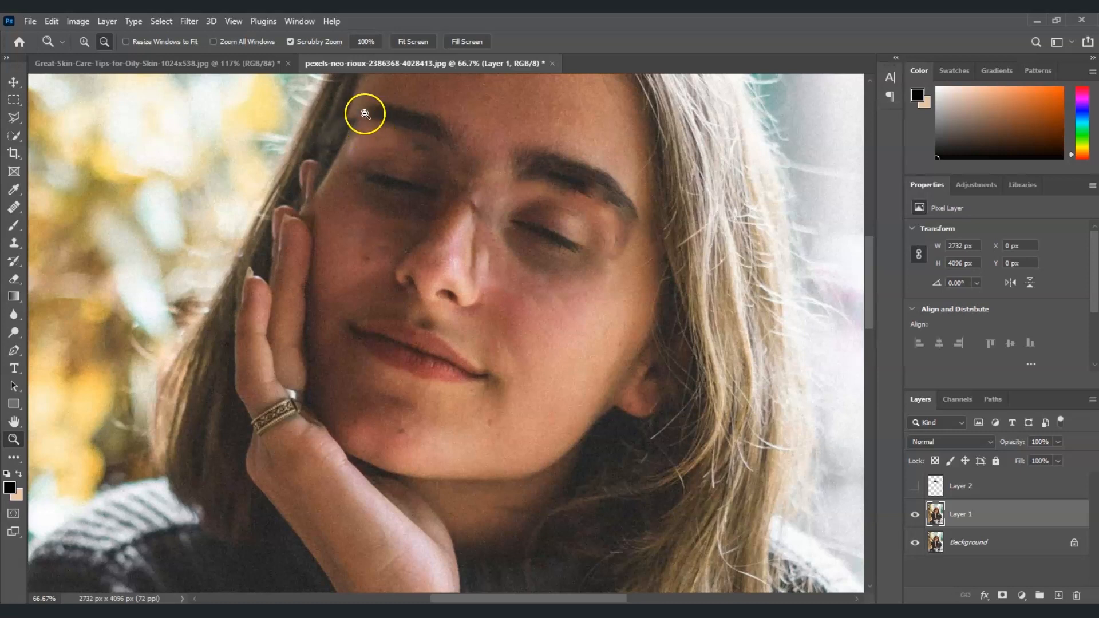
mouse_move(361, 128)
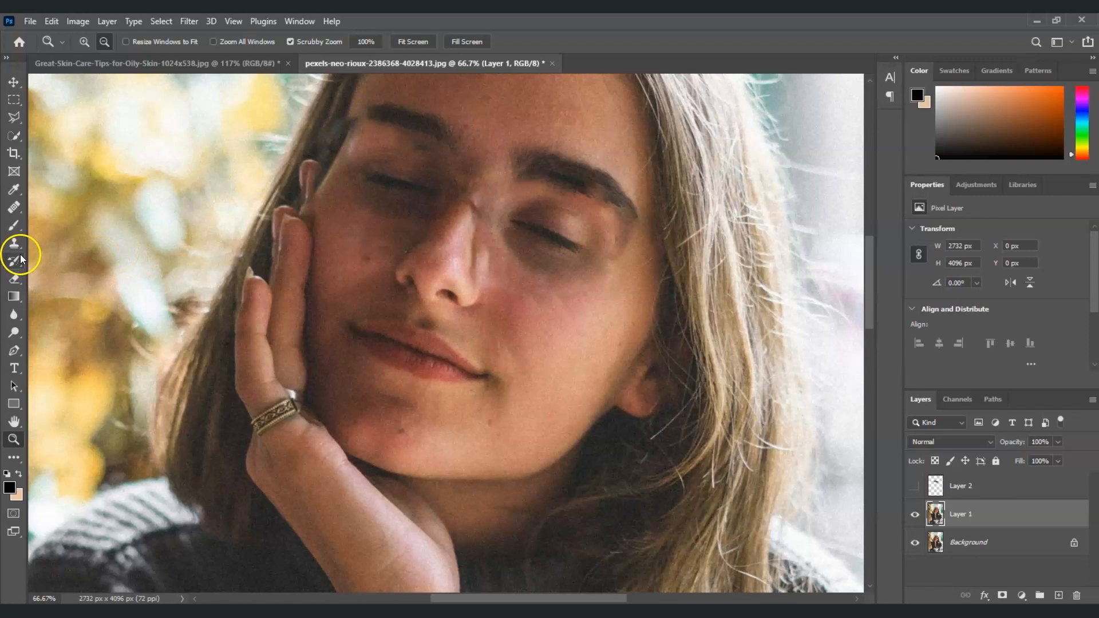
- Sample cheek skin, clone over the shadow beside the nose, and reduce the brush to 55 px
click(11, 241)
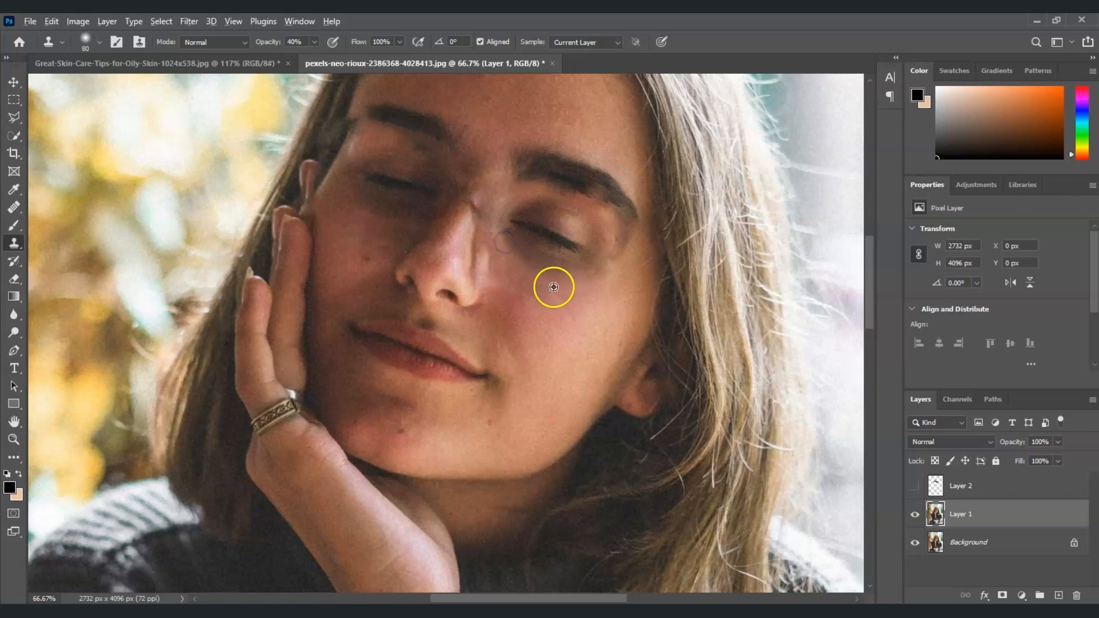
click(553, 287)
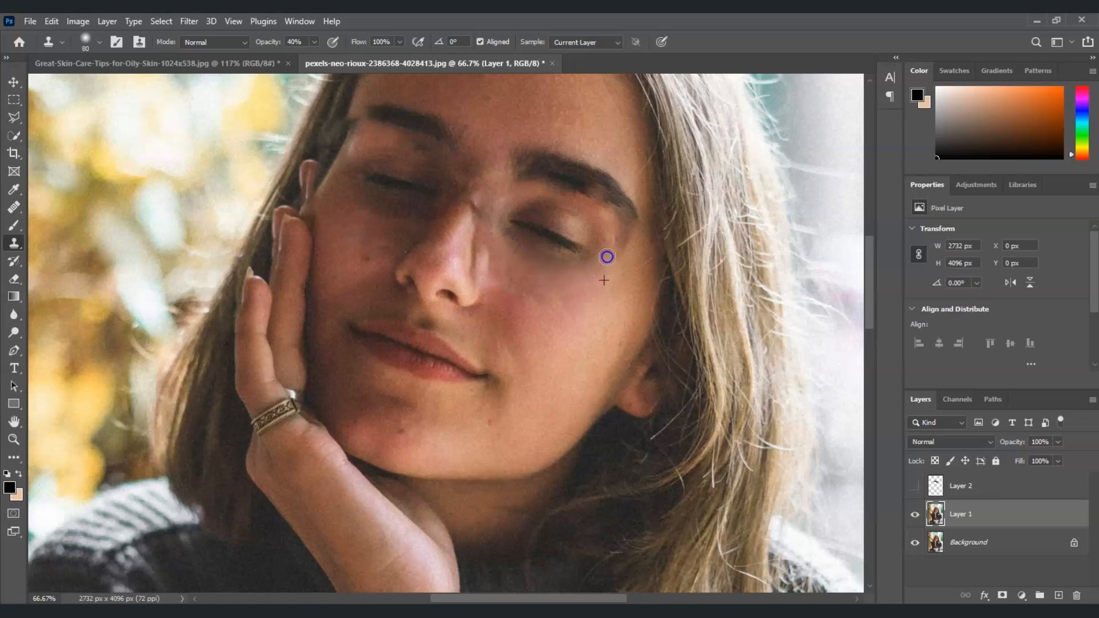
mouse_move(625, 249)
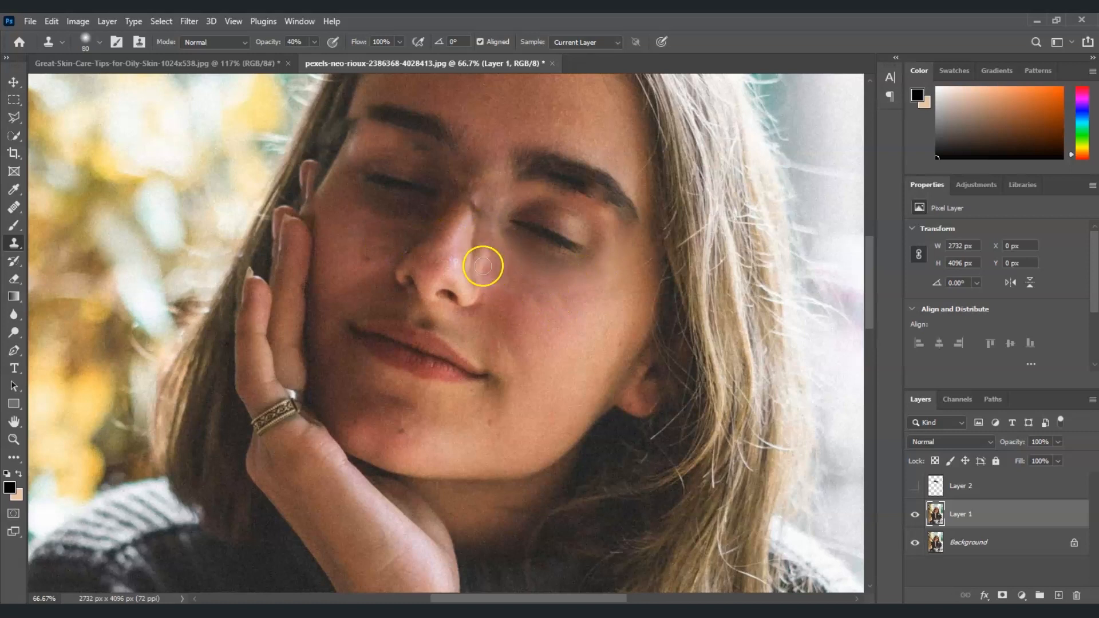
drag(482, 265, 503, 291)
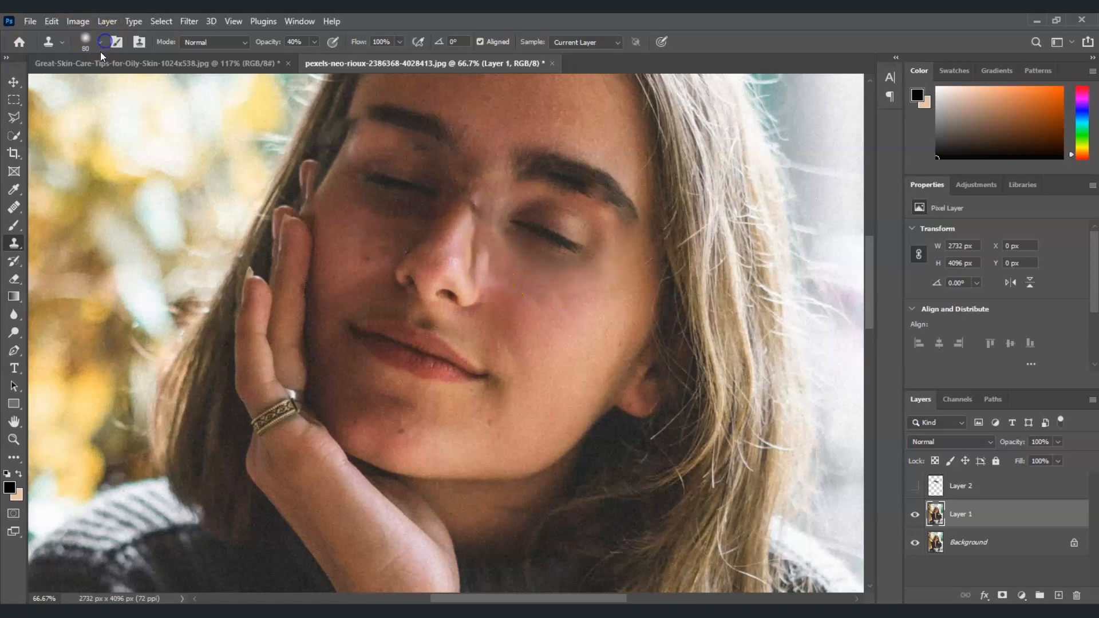
click(112, 41)
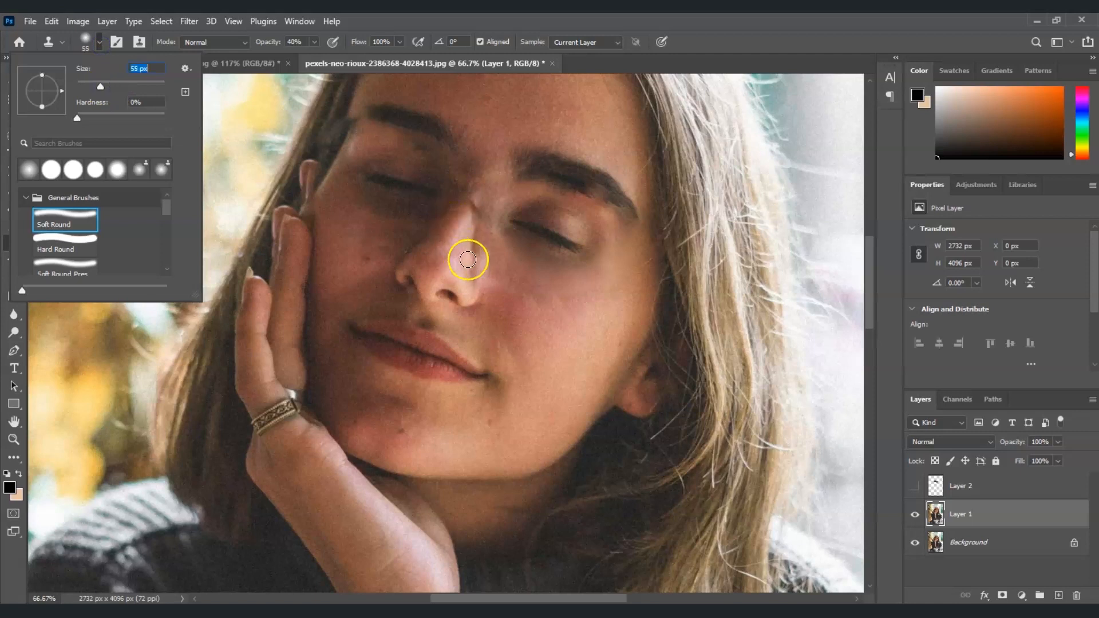
mouse_move(463, 264)
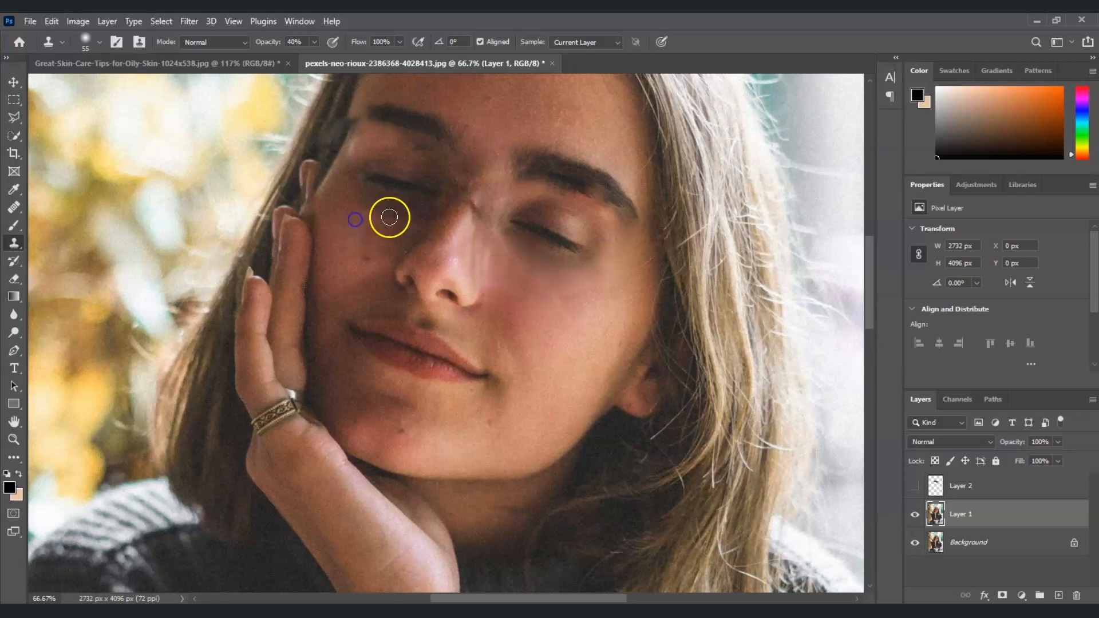
mouse_move(359, 219)
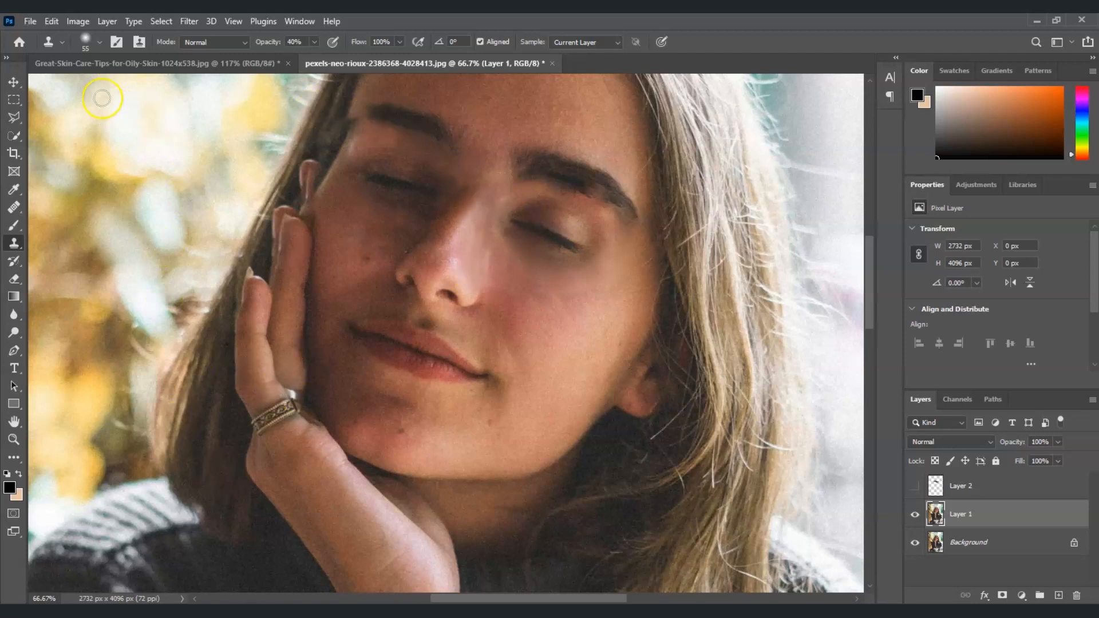
- Raise the clone stamp opacity to 66% and resize the brush to 29 px
click(99, 43)
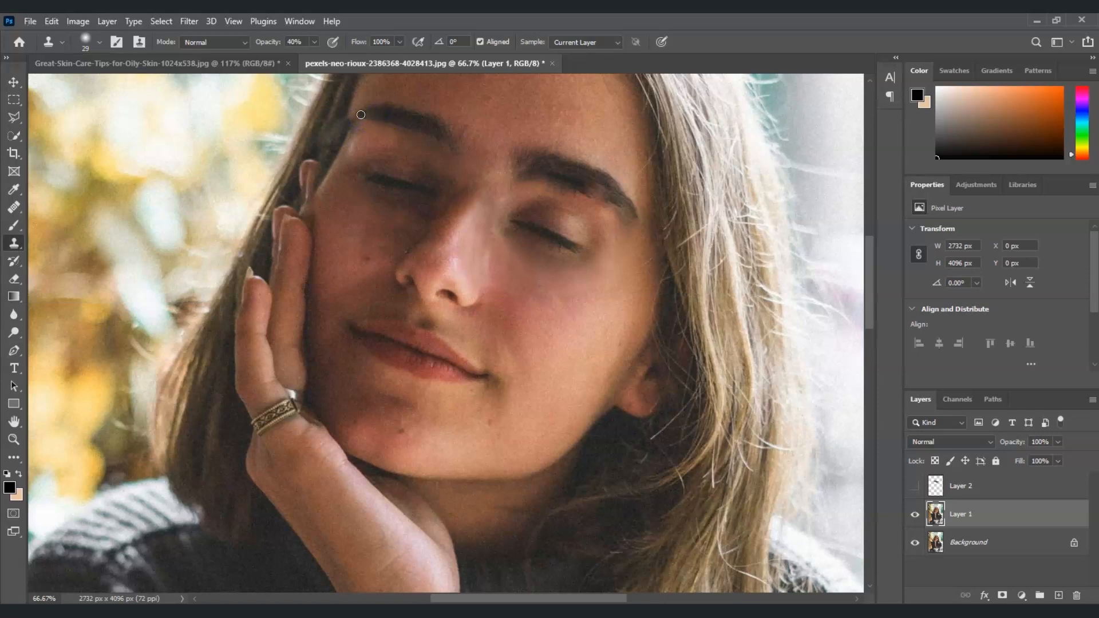
drag(300, 56, 316, 56)
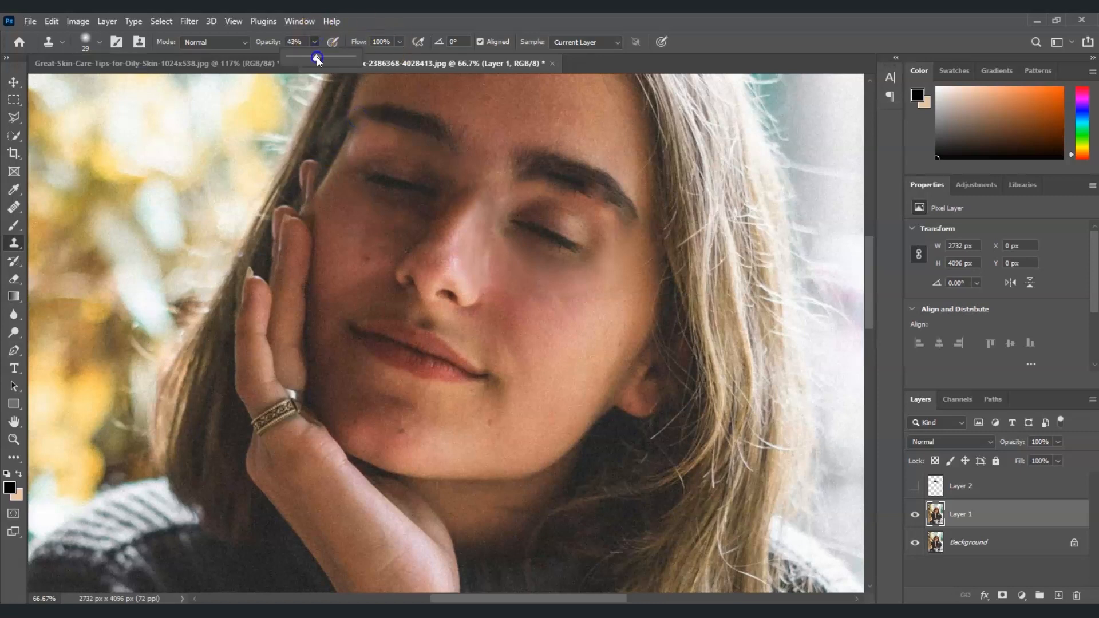
drag(317, 56, 330, 57)
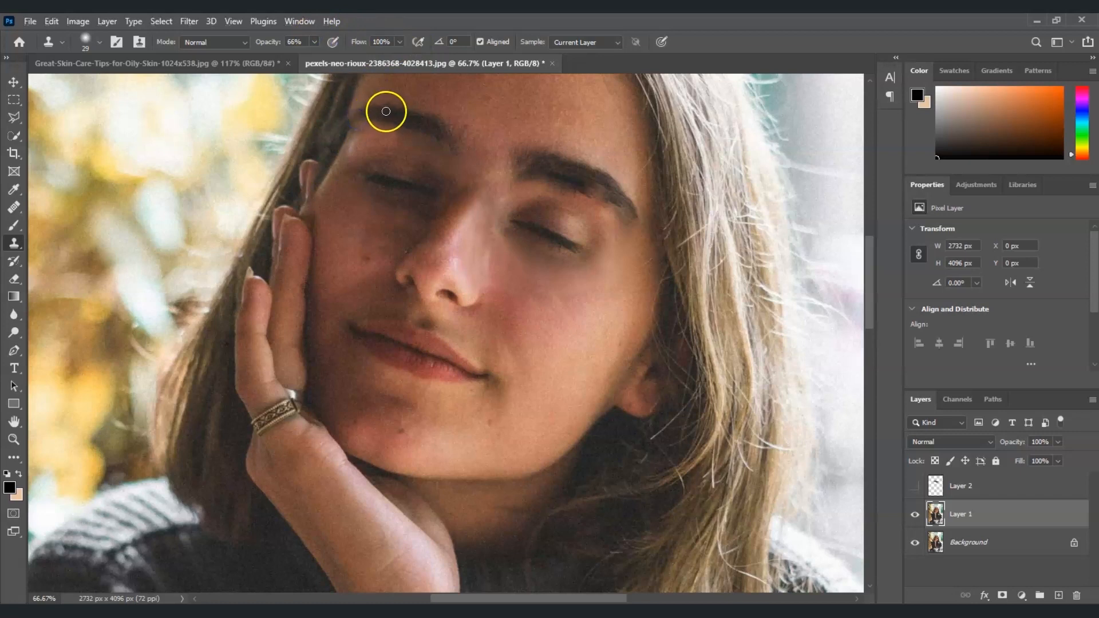
click(99, 42)
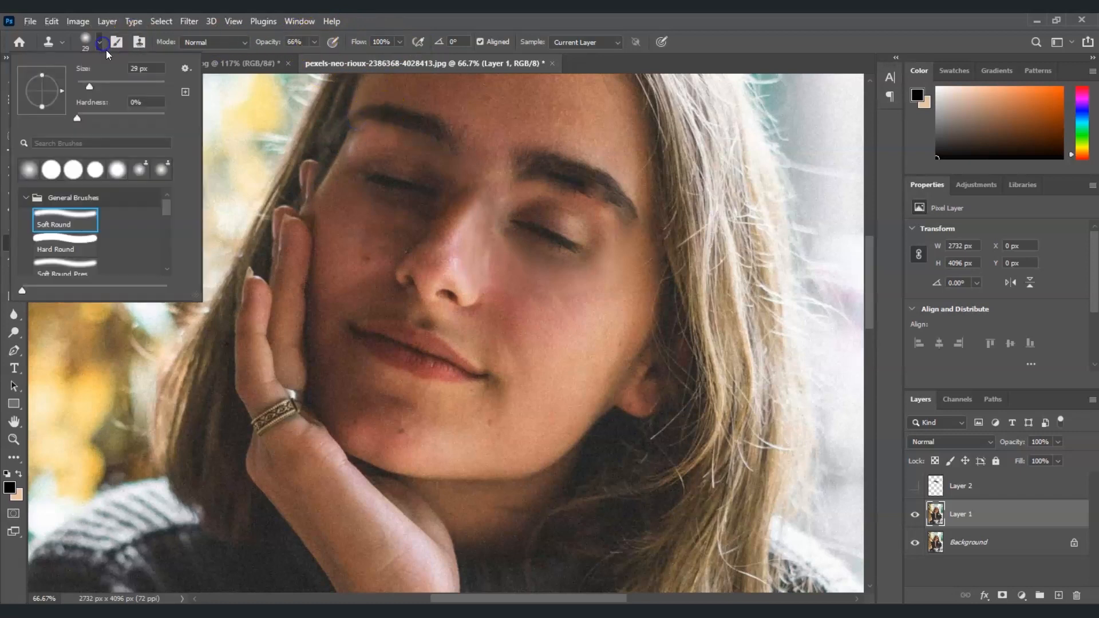
drag(76, 116, 140, 115)
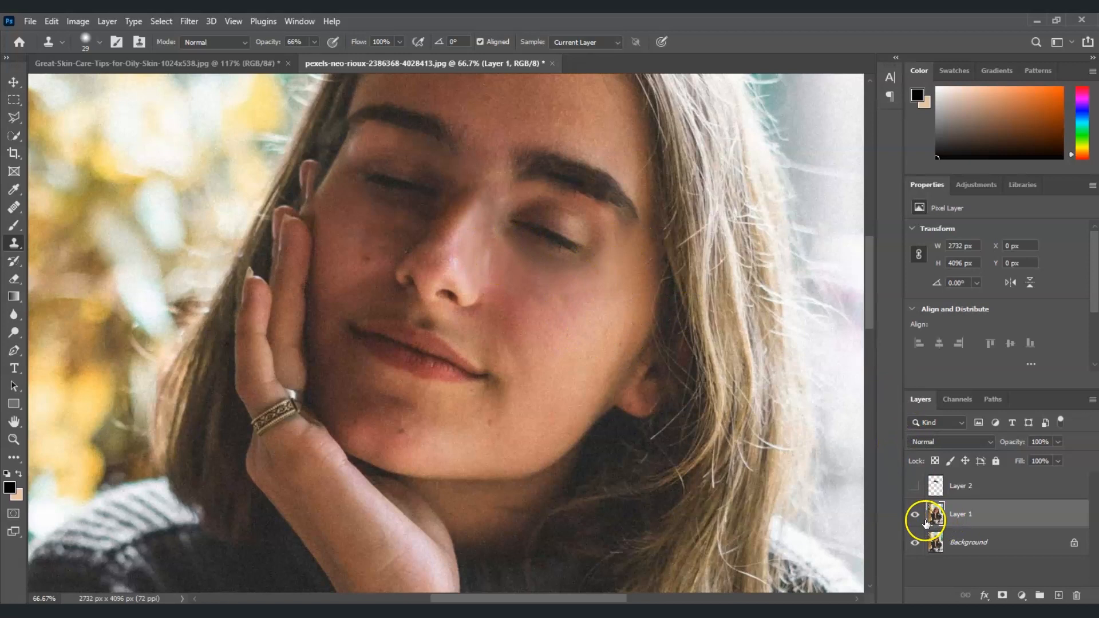
mouse_move(583, 405)
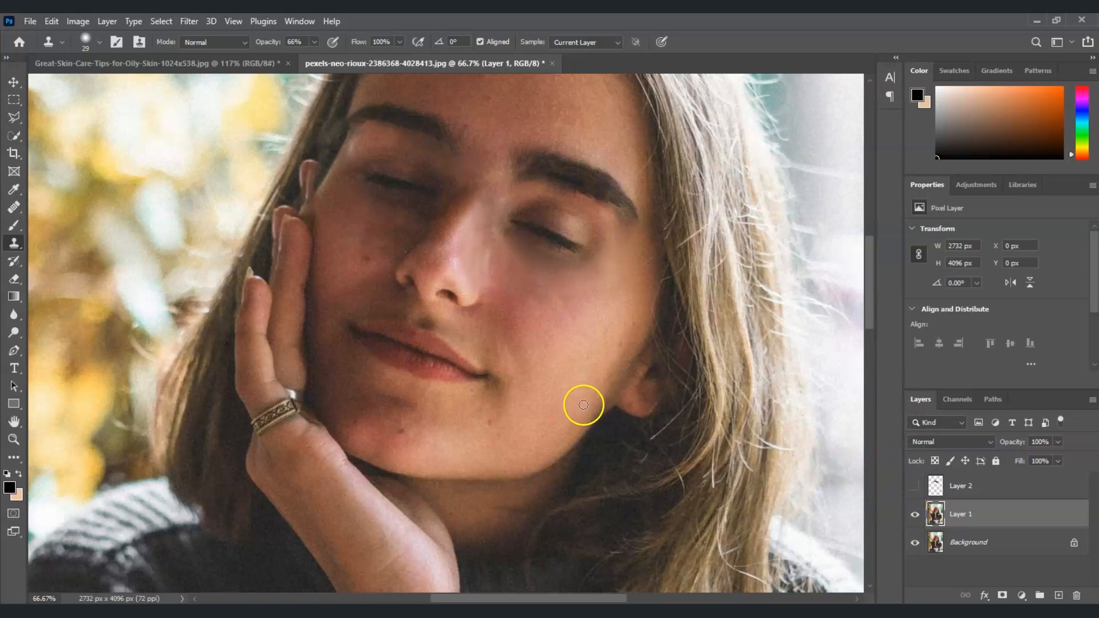
mouse_move(165, 430)
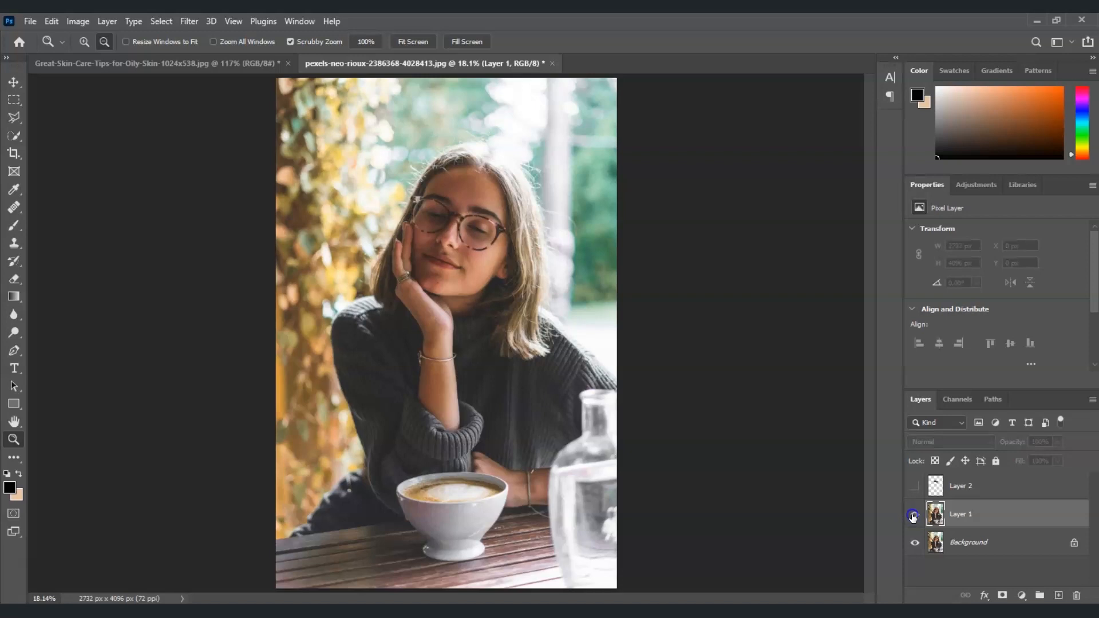
- Turn Layer 1's visibility back on to reveal the glasses-free retouched face
click(914, 517)
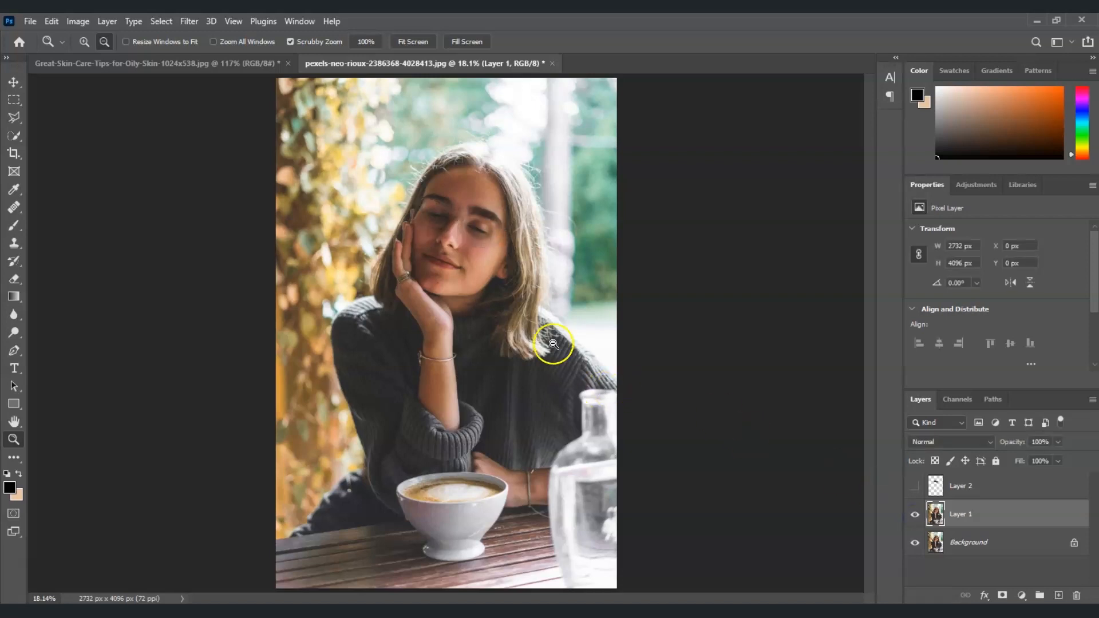
mouse_move(836, 475)
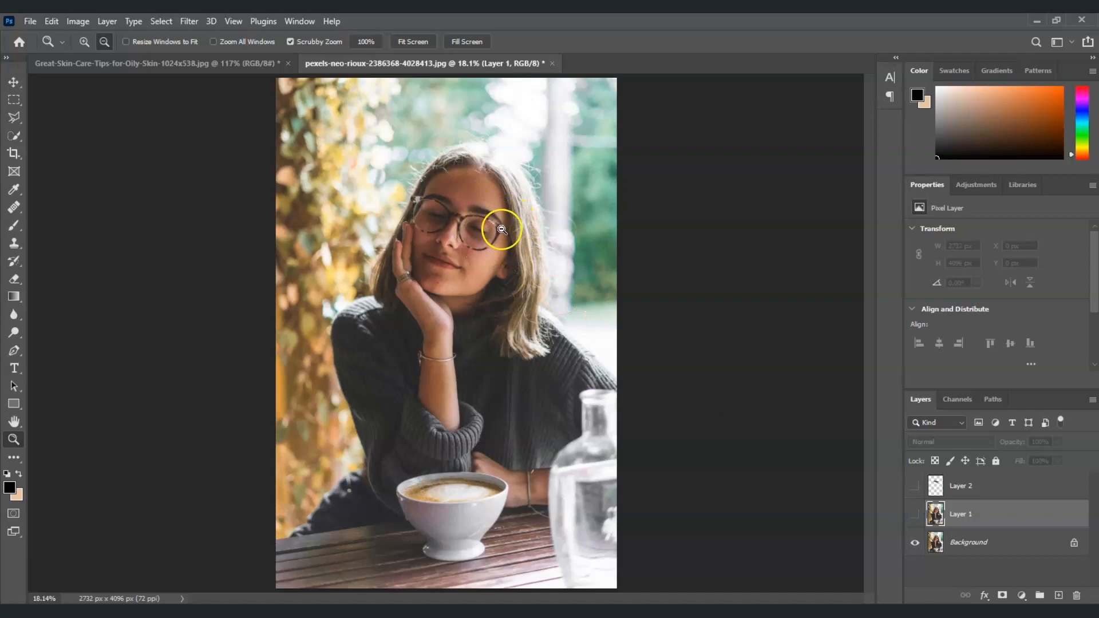
click(915, 517)
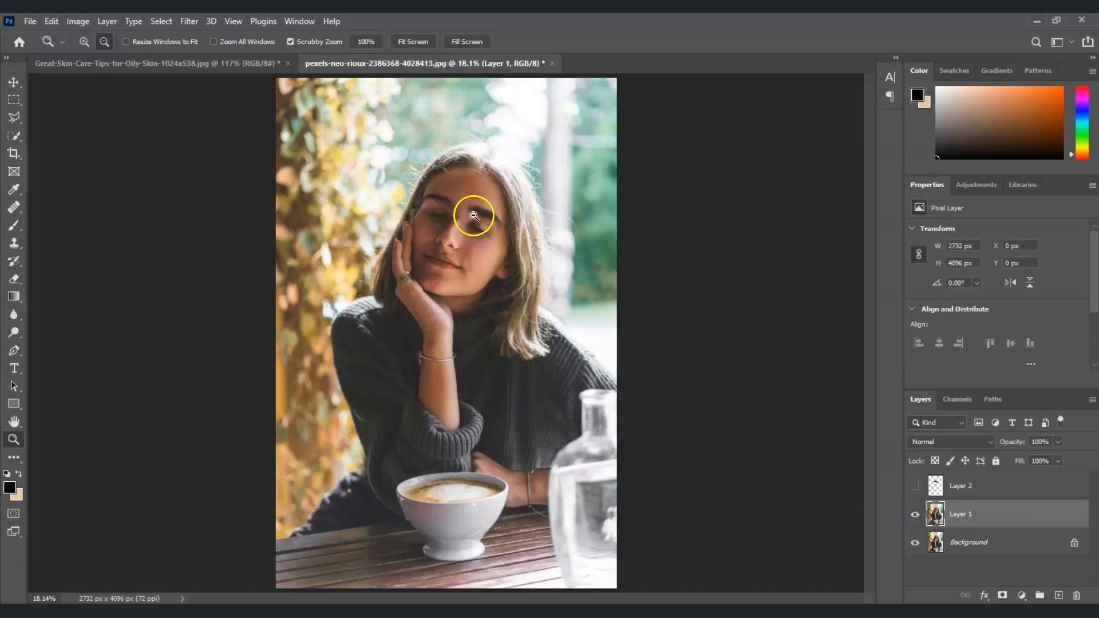
mouse_move(496, 229)
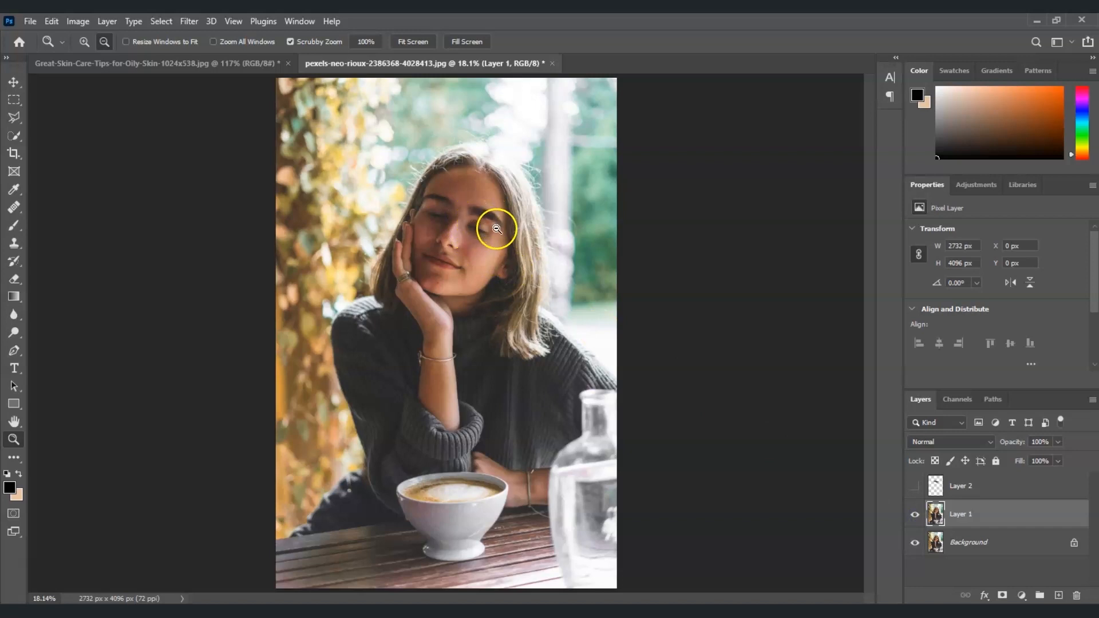
mouse_move(472, 226)
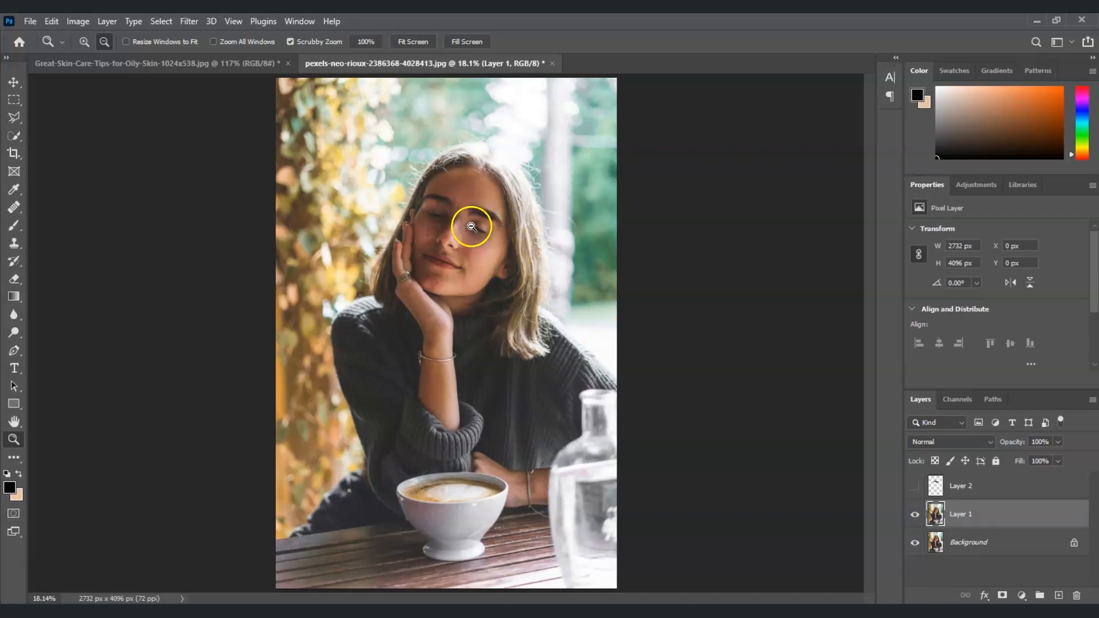
mouse_move(61, 405)
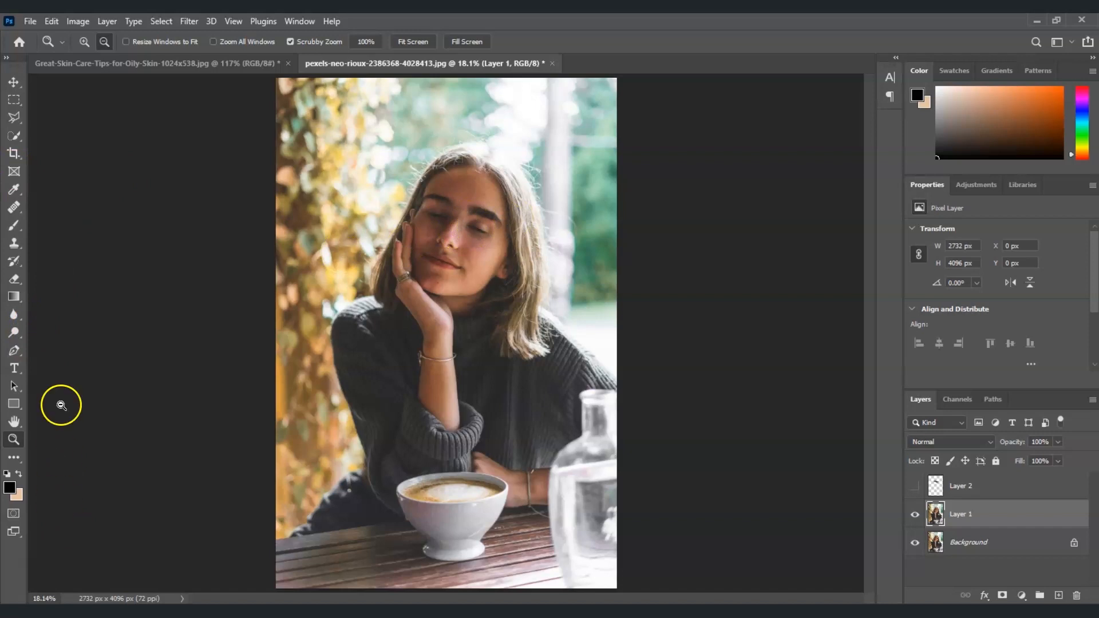
mouse_move(482, 218)
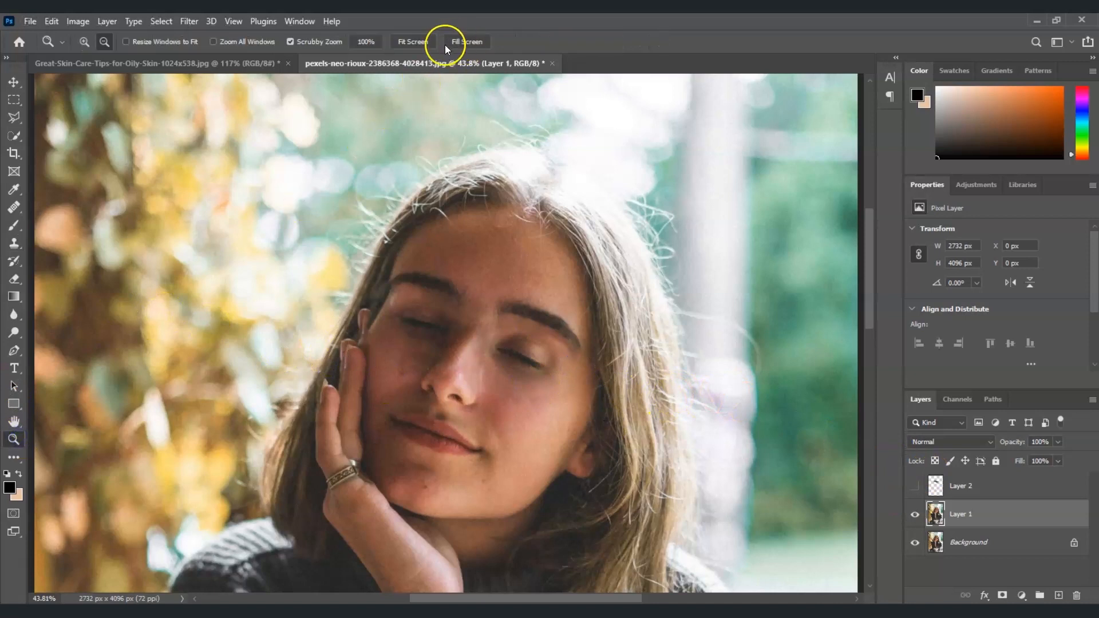
- Fit the portrait to the window and toggle Layer 1 to compare with and without glasses
click(413, 41)
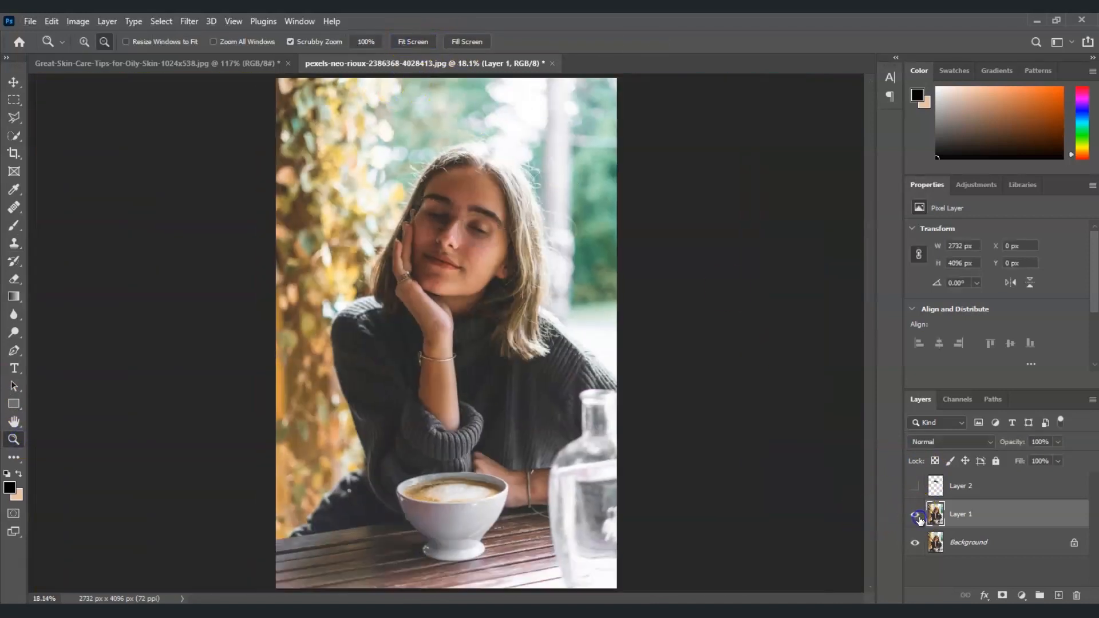
click(915, 514)
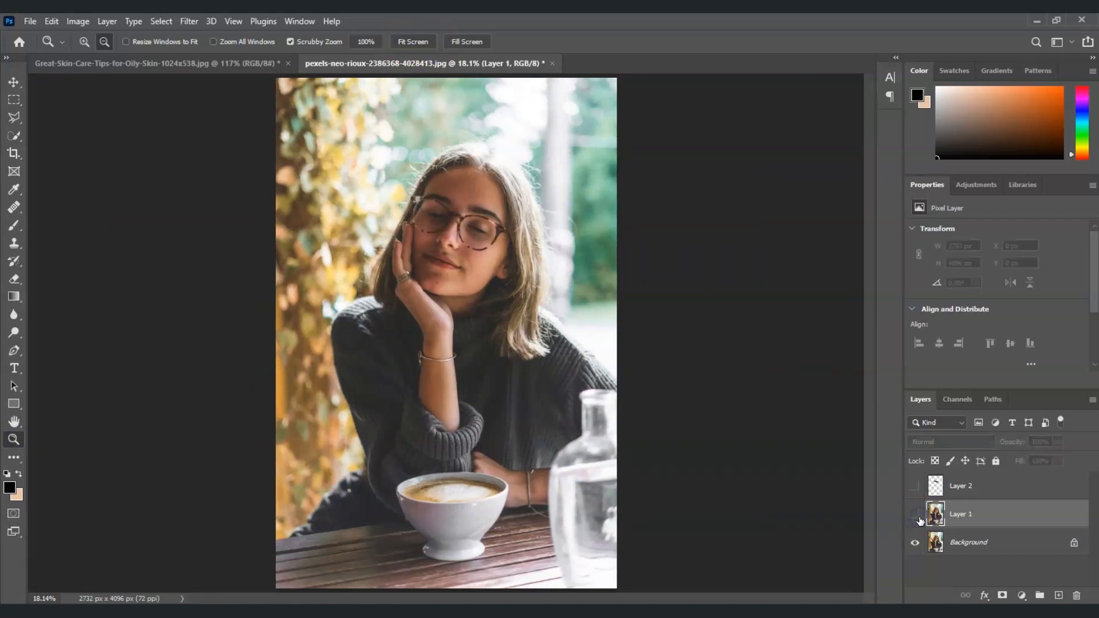
click(915, 513)
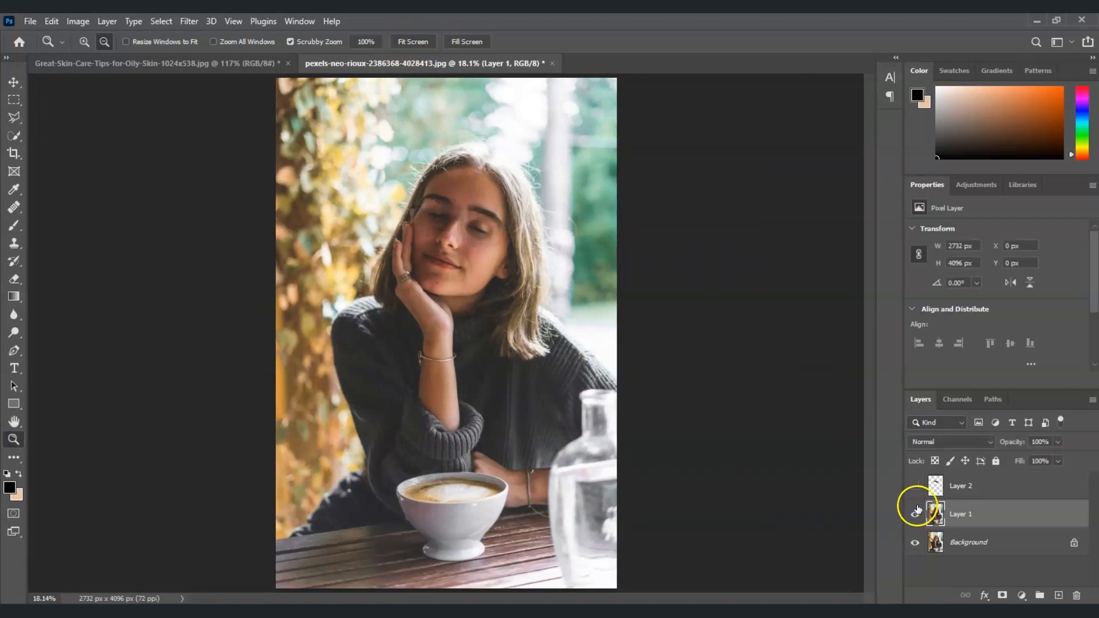
click(915, 515)
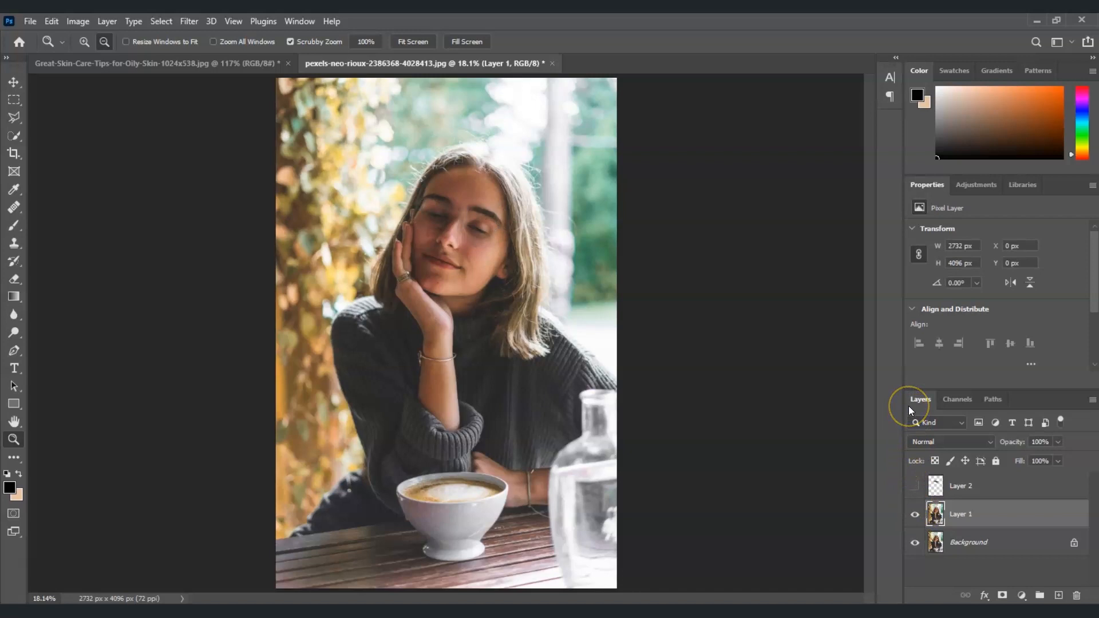